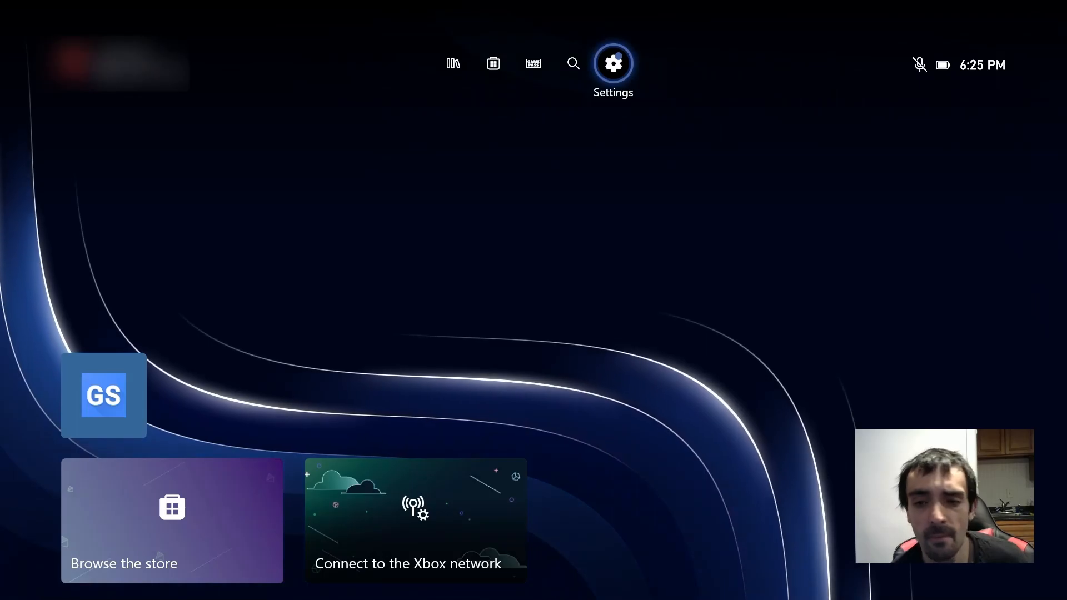
- Reach the Updates page under System in Xbox Settings
left_click(613, 62)
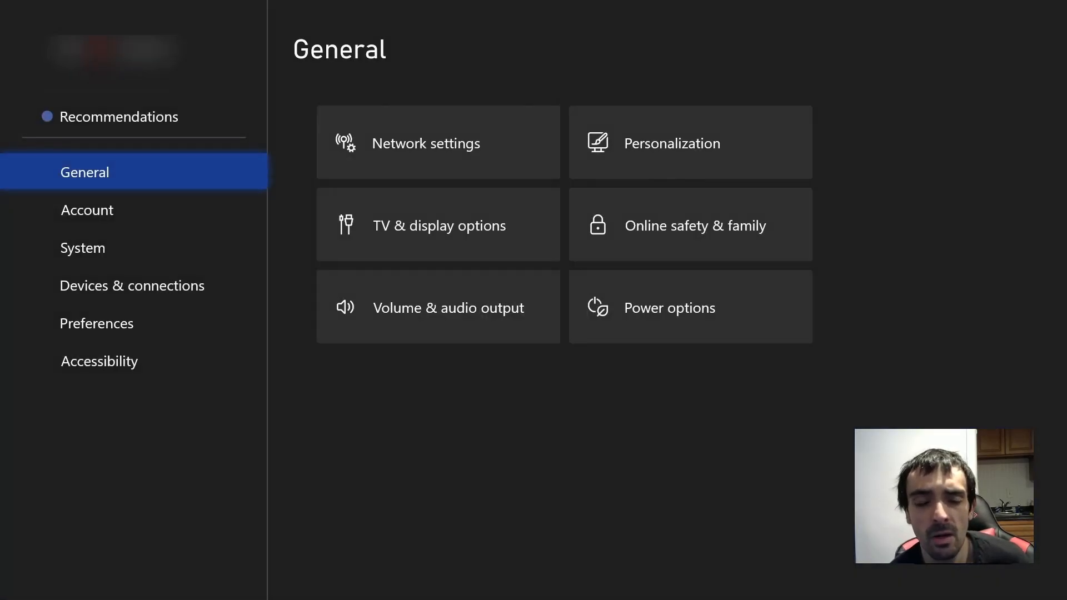
left_click(82, 248)
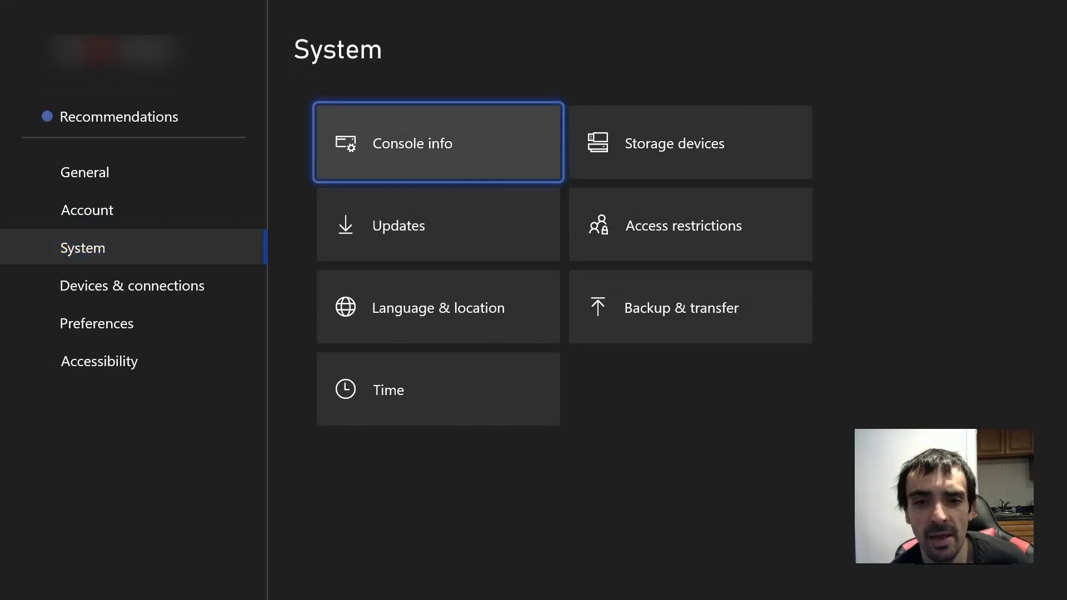
left_click(438, 143)
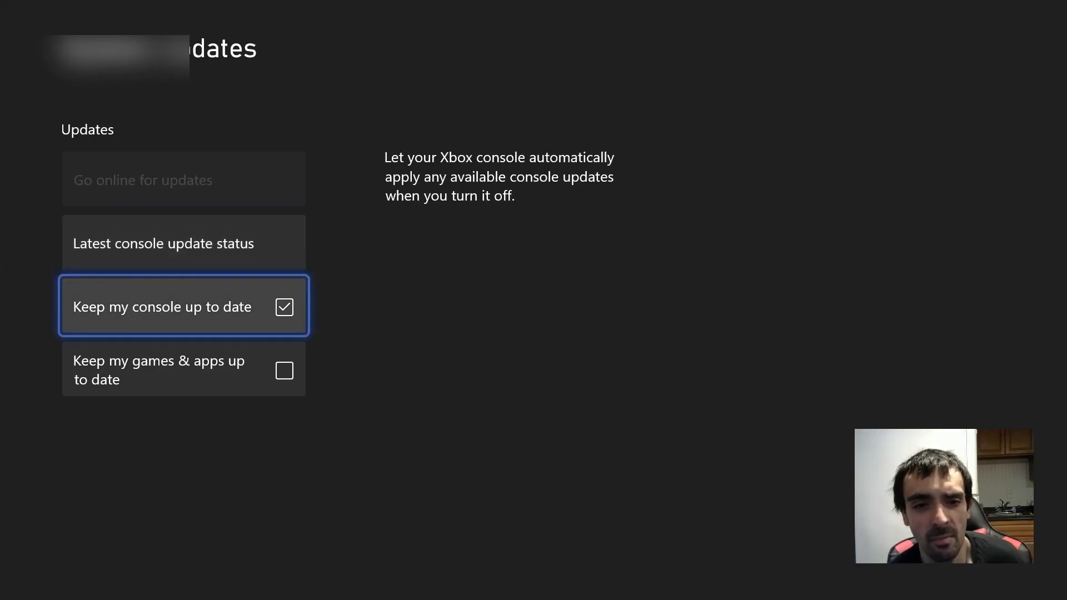
- Turn off 'Keep my console up to date' and back out to System
left_click(284, 307)
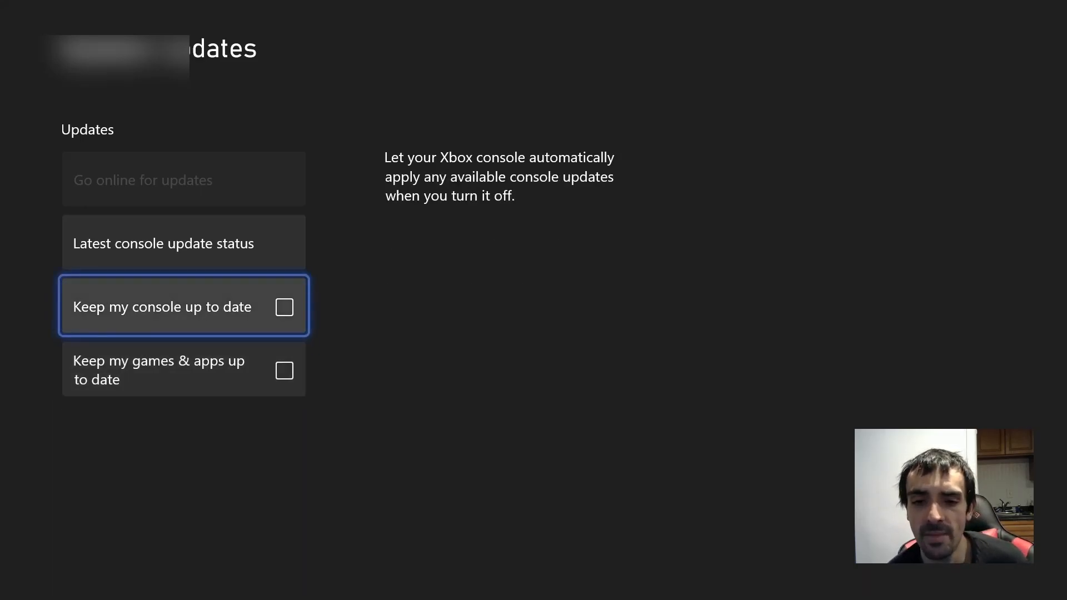
key("Escape")
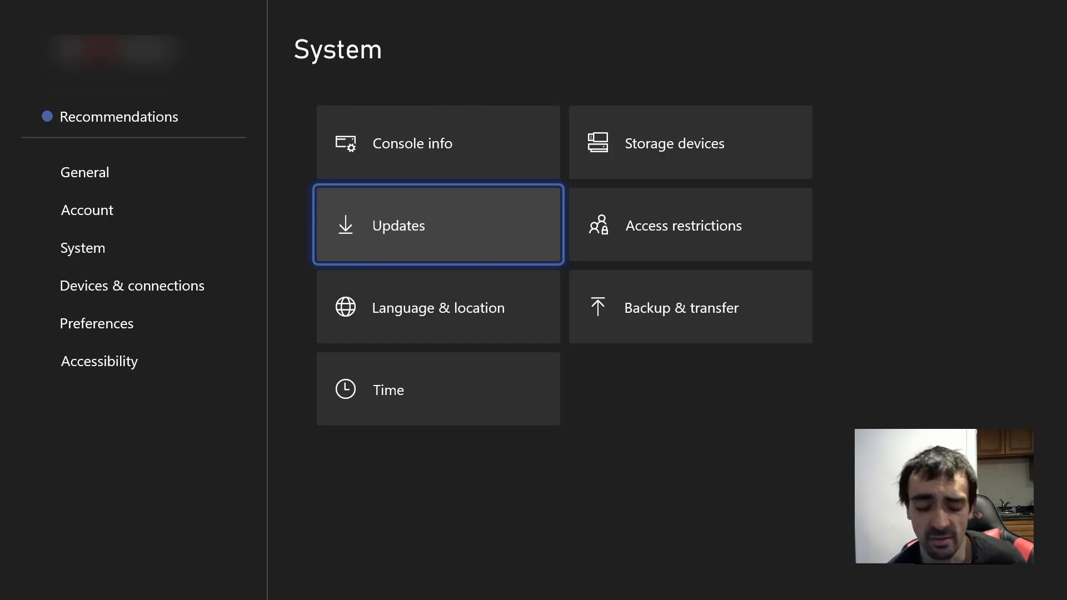
- Go online from General > Network settings, then return to General
left_click(87, 210)
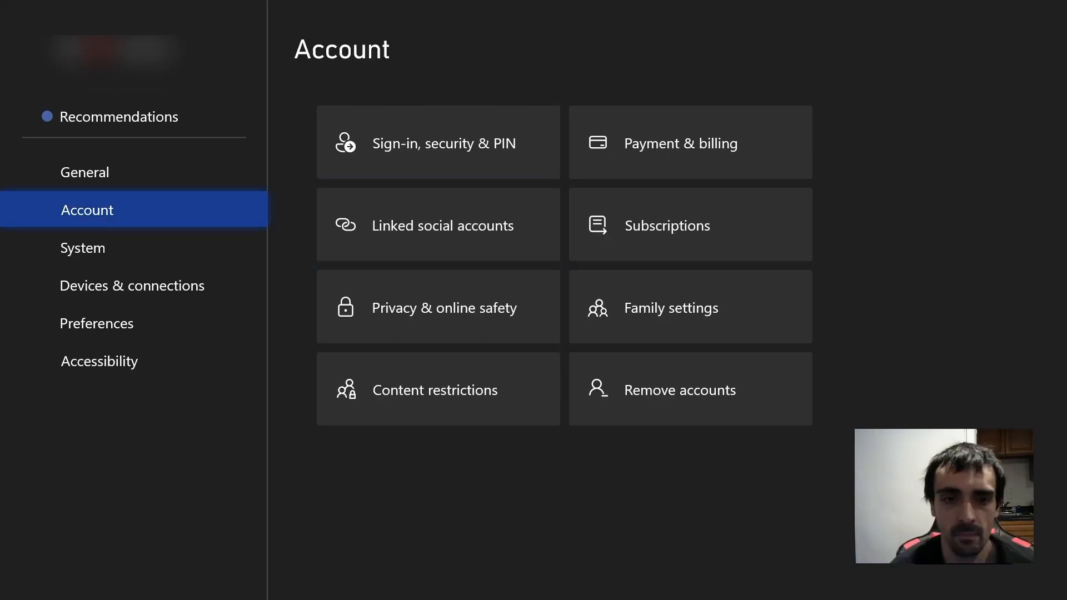
left_click(84, 171)
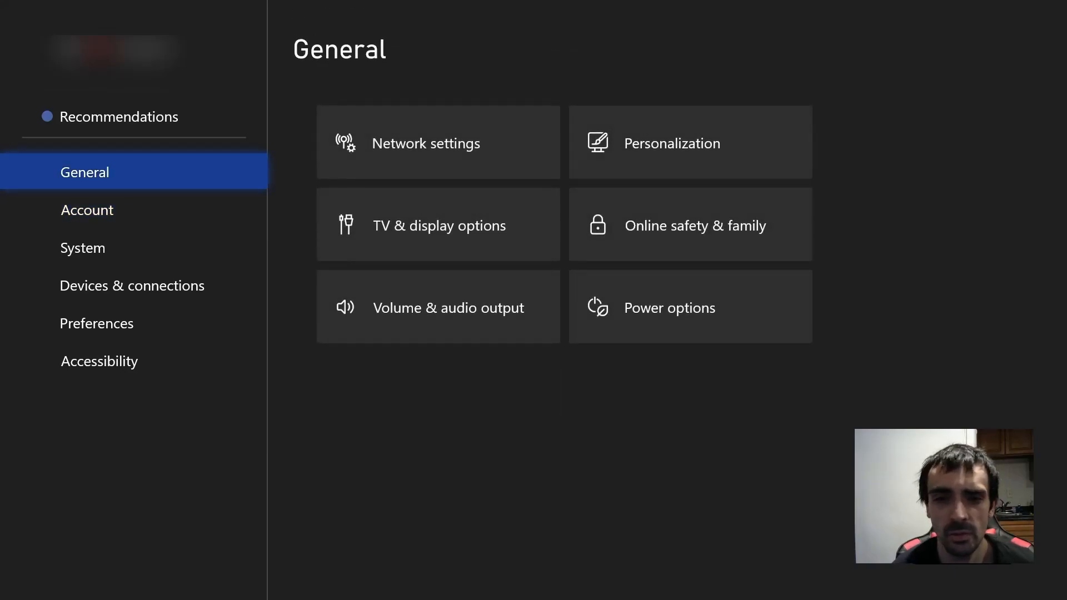
left_click(426, 143)
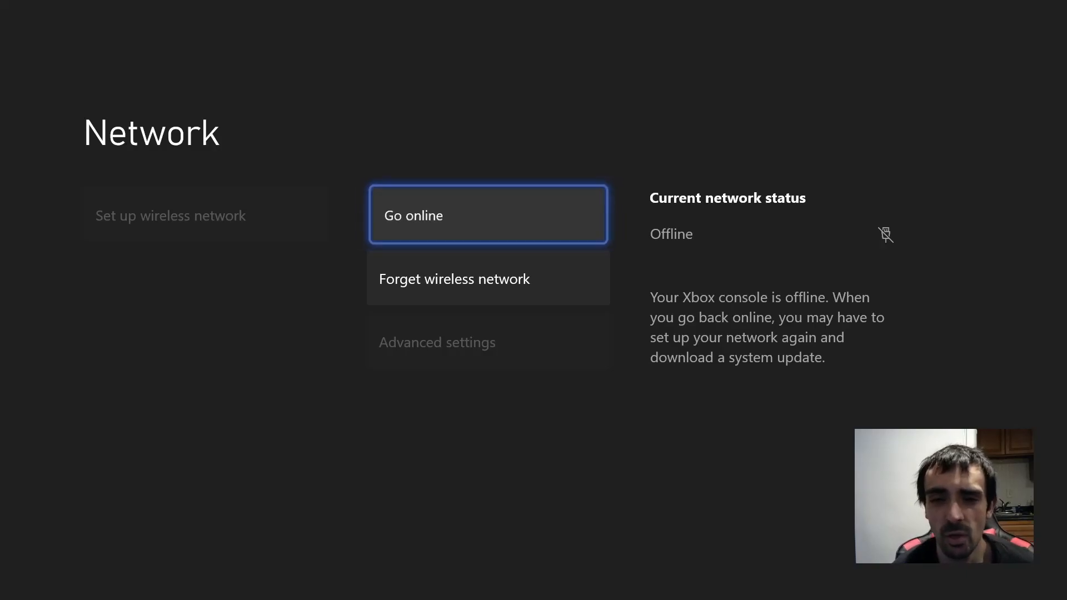
left_click(488, 215)
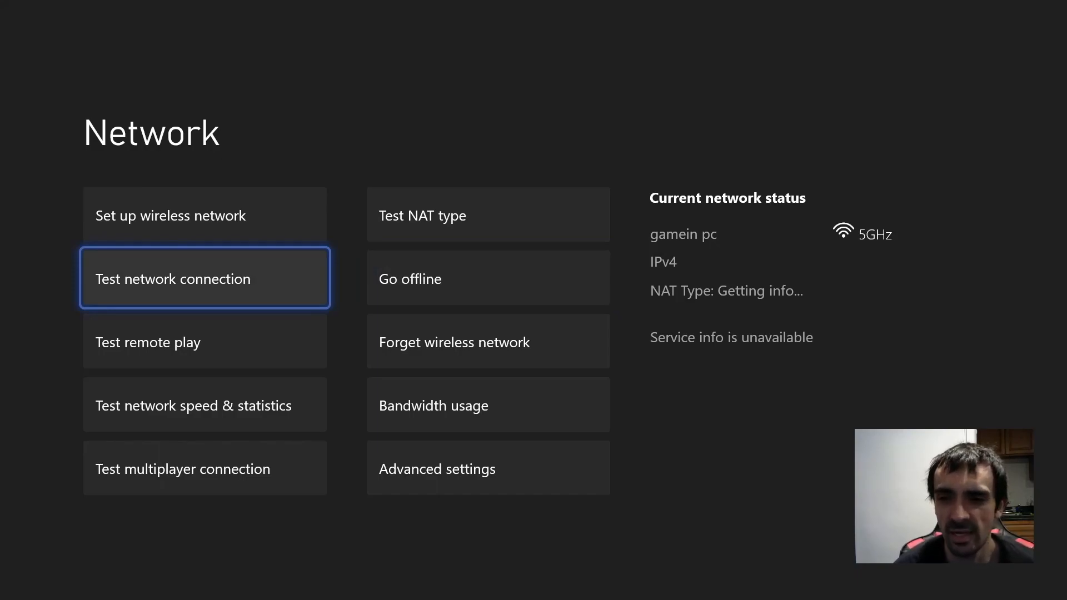
left_click(205, 277)
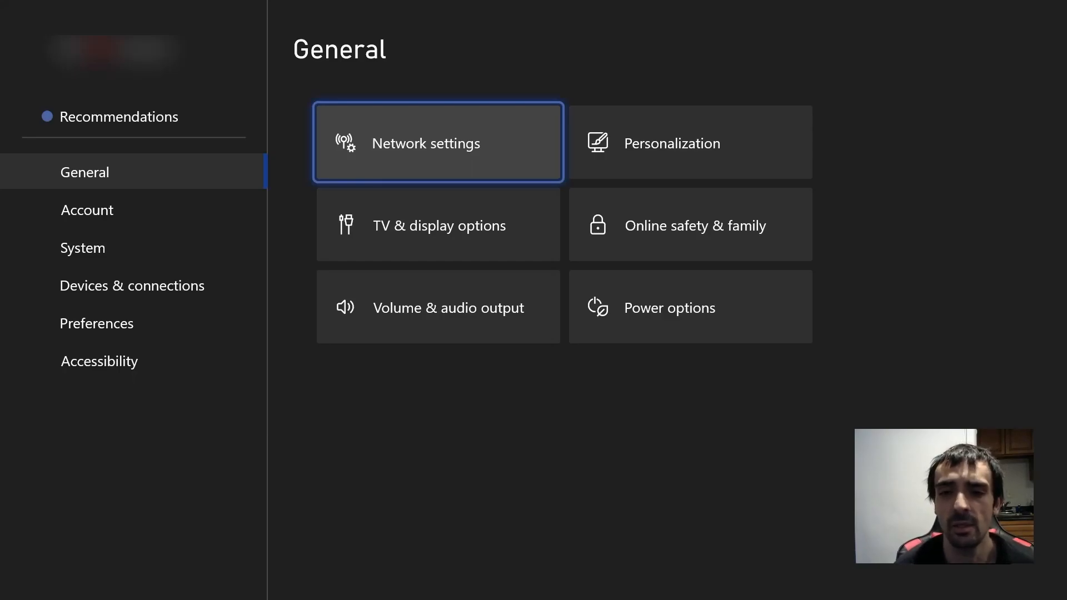
- Submit the gamein pc Wi-Fi password from Network settings and return Home
left_click(438, 143)
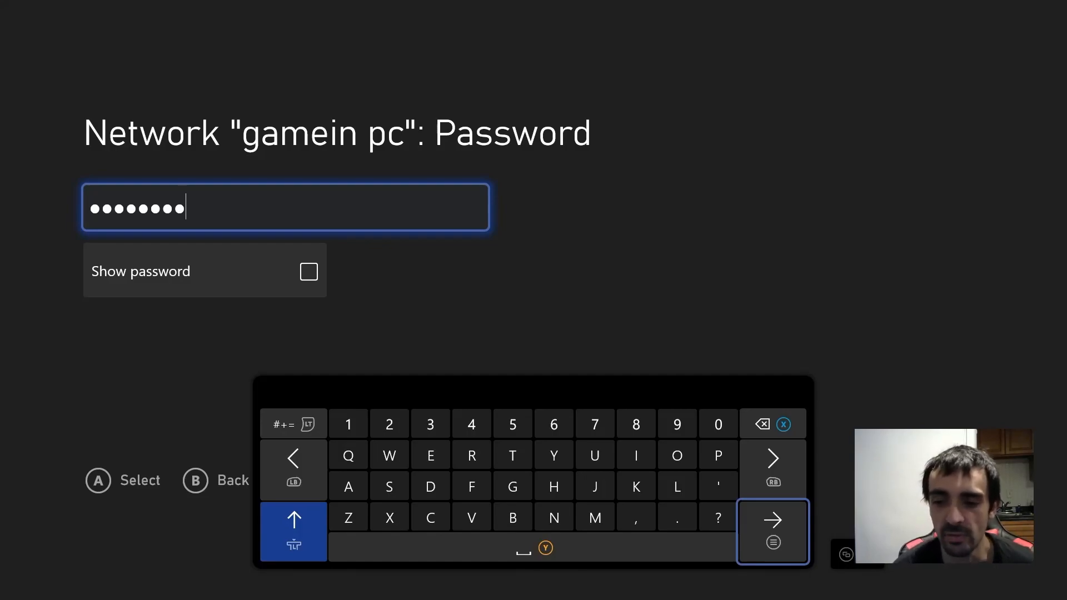
left_click(774, 531)
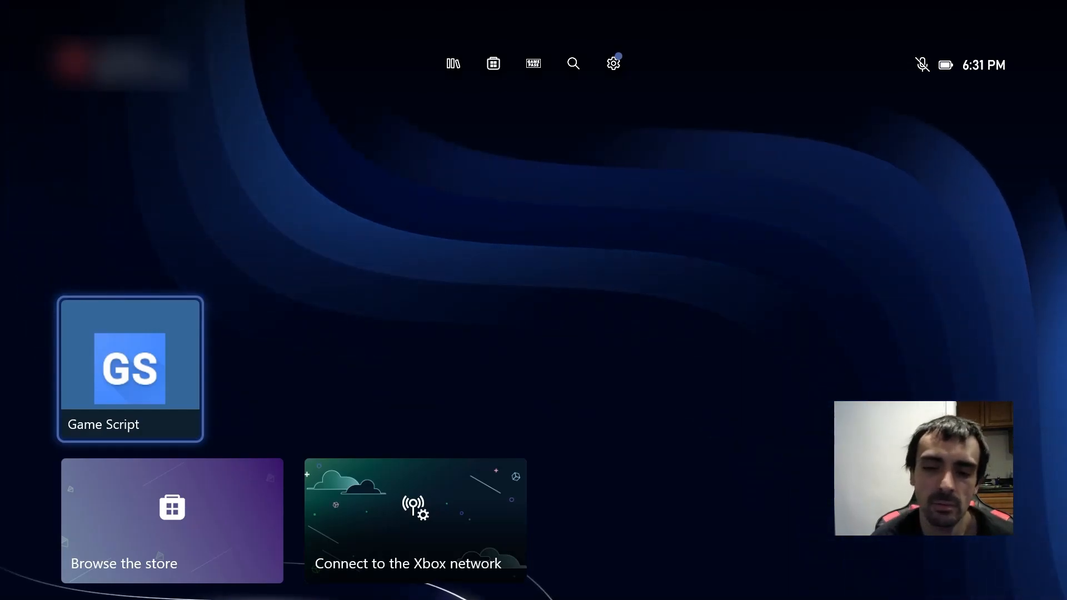
- Check Advanced network settings (DNS 127.0.0.1) and run the connection test
left_click(414, 527)
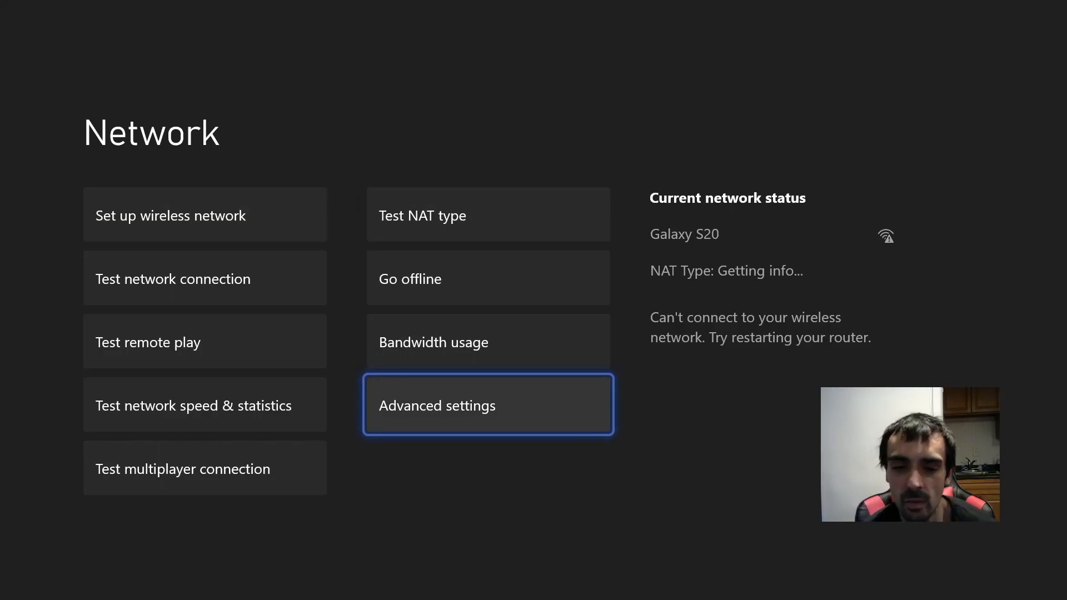
left_click(488, 405)
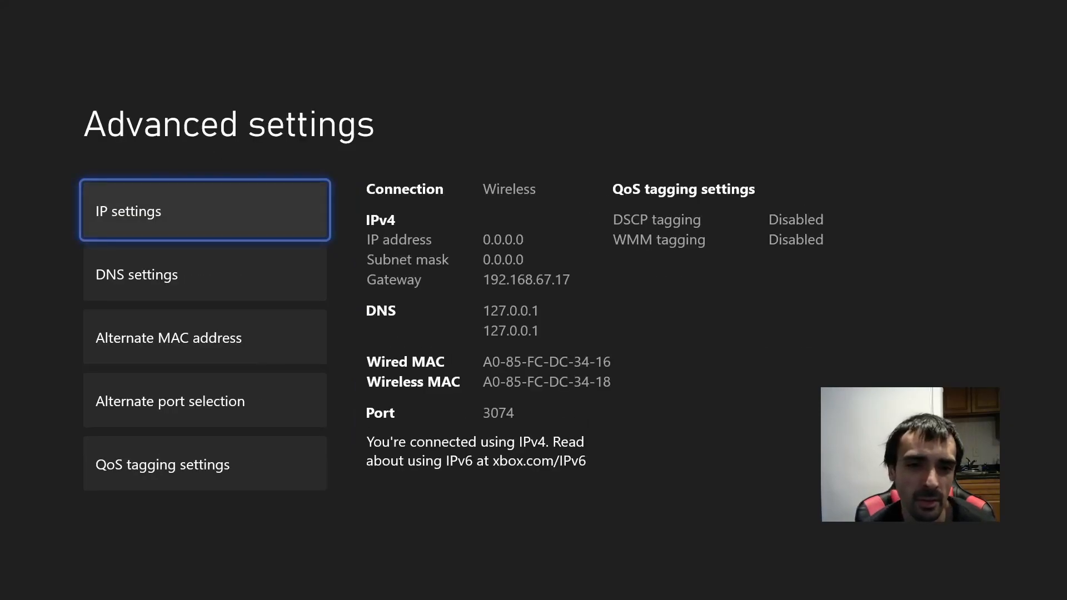
left_click(204, 274)
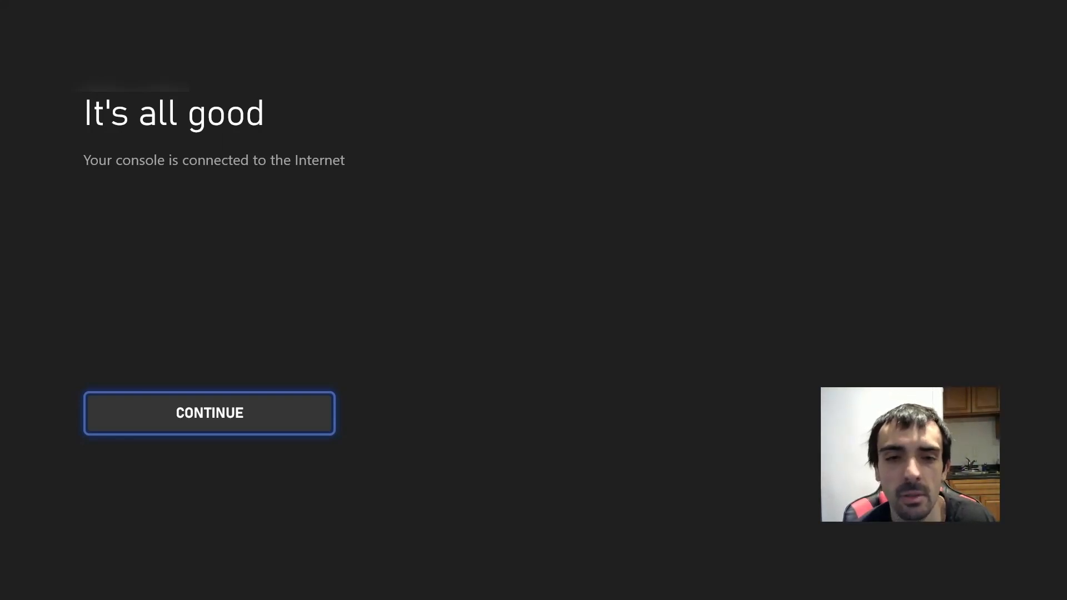
- Continue past the connection confirmation and leave Settings for Home
left_click(209, 413)
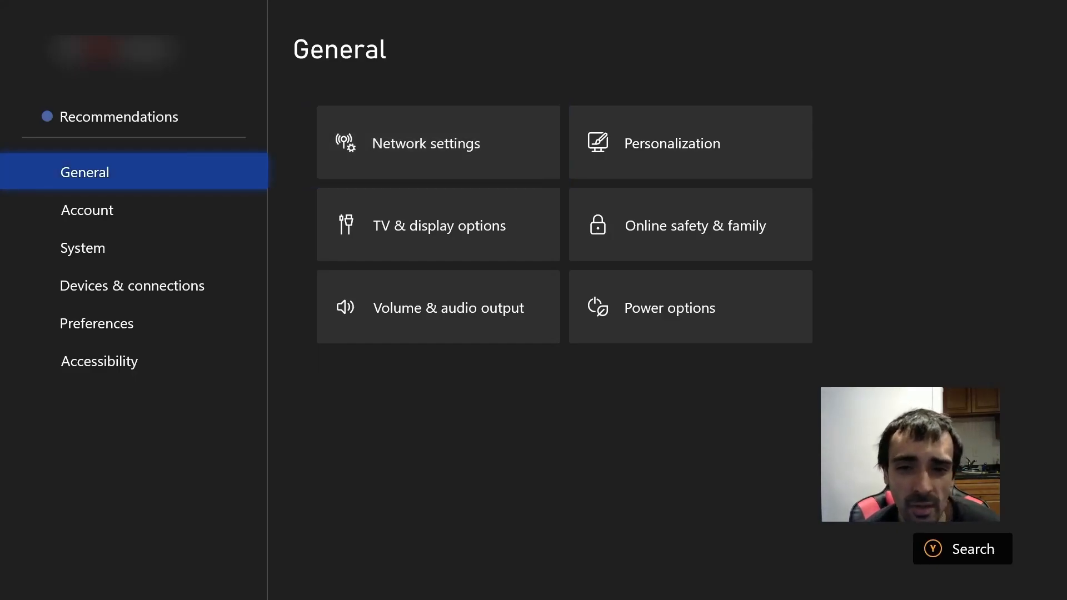
left_click(87, 210)
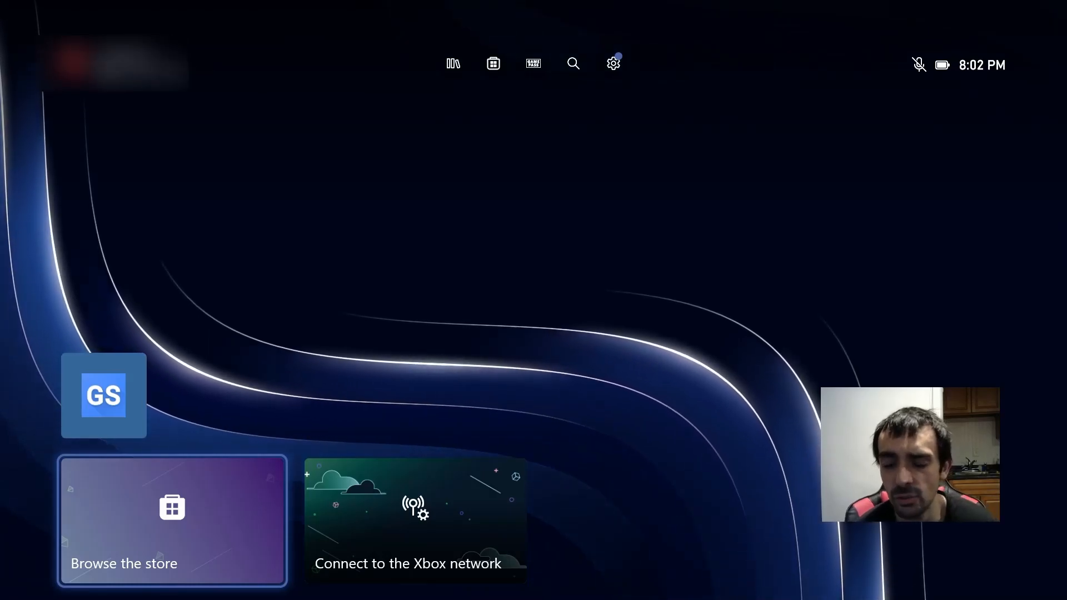
- Launch Microsoft Store, retry the offline notice and reopen it after the update prompt
left_click(171, 523)
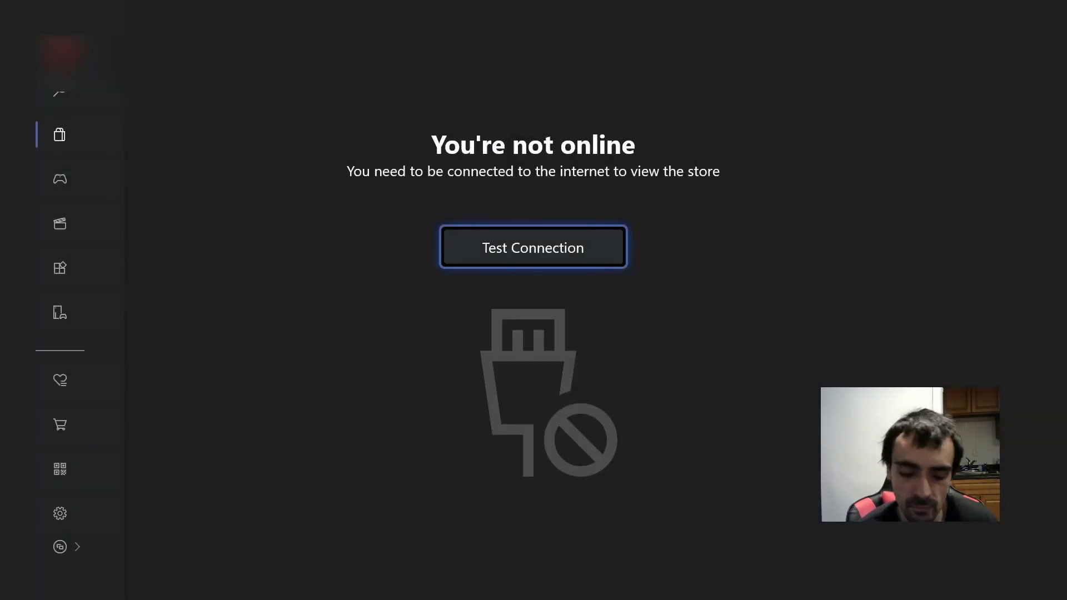
left_click(533, 246)
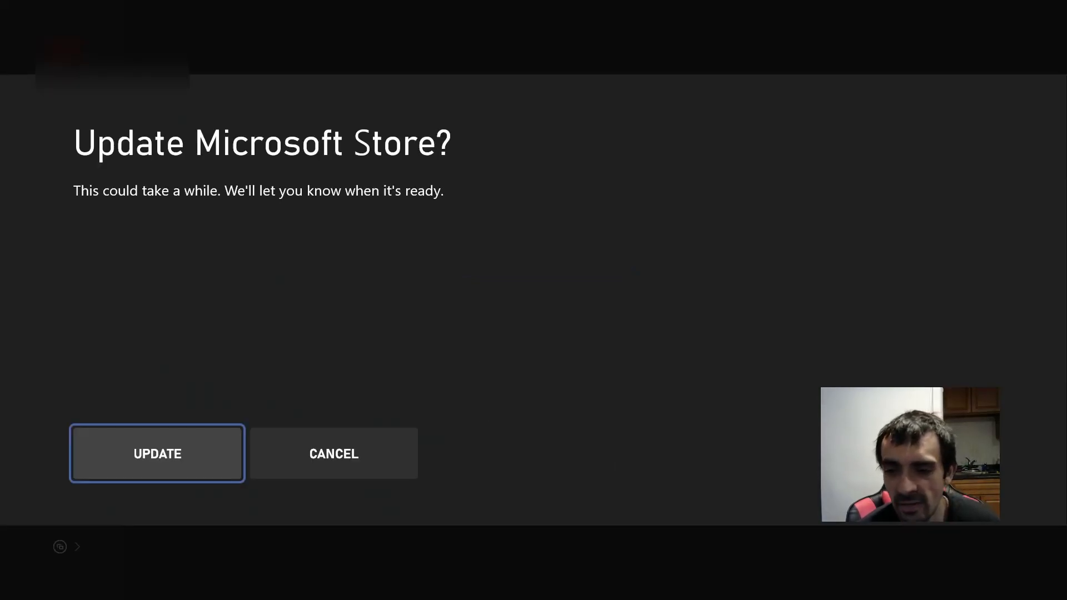
left_click(158, 454)
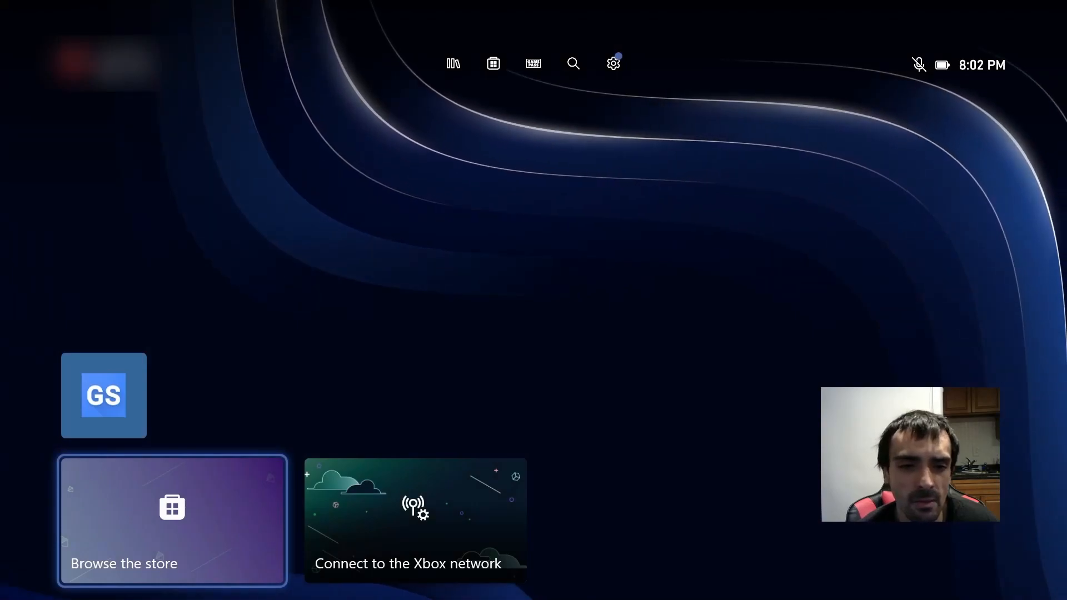
left_click(171, 522)
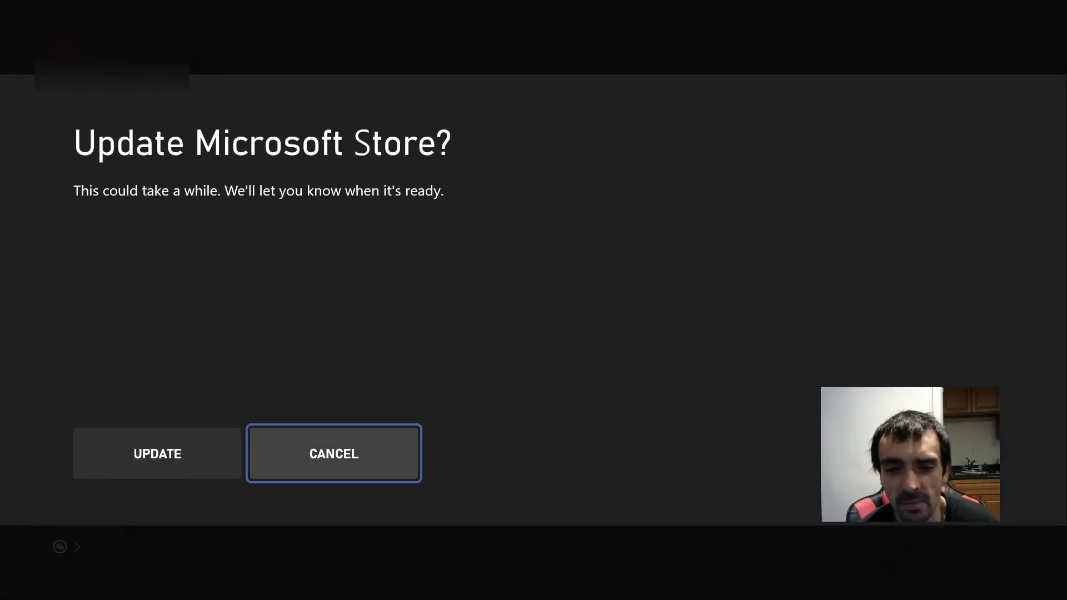
- Cancel the store update, pass the connection test and decline the update again
left_click(333, 453)
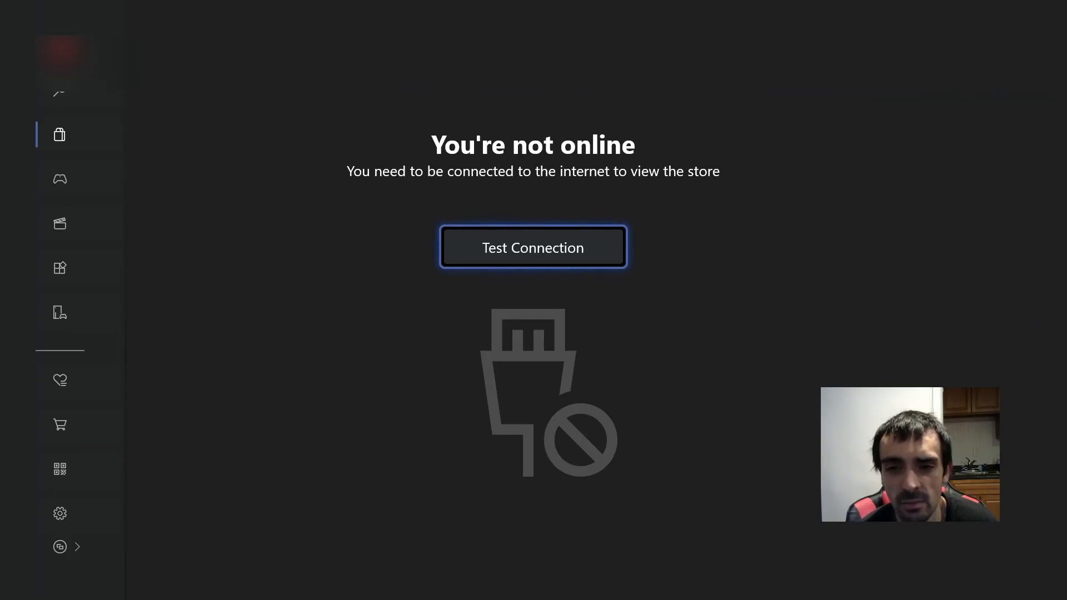
left_click(533, 247)
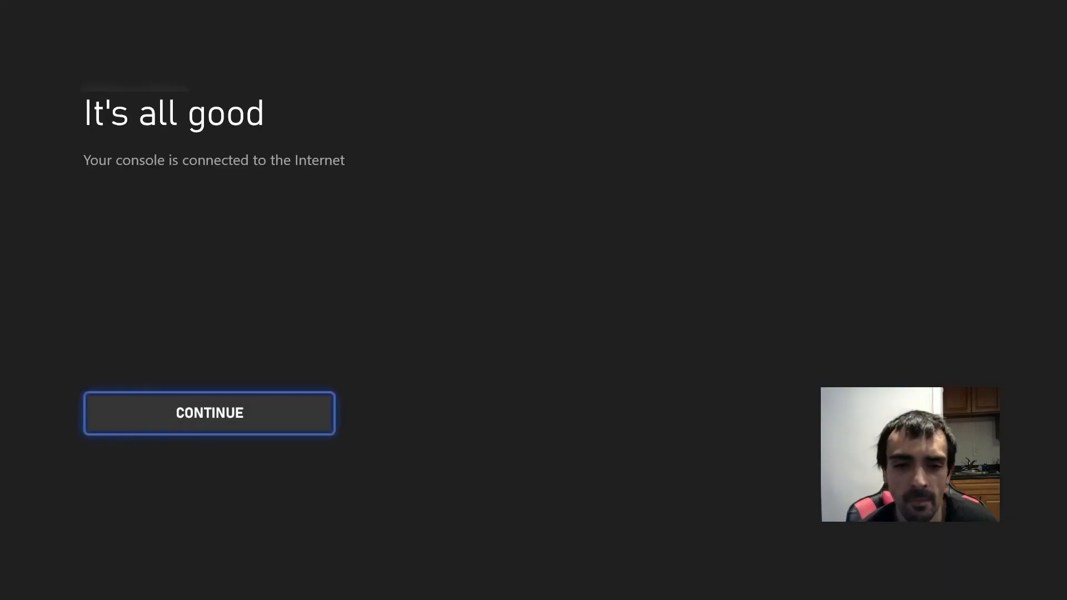
left_click(212, 412)
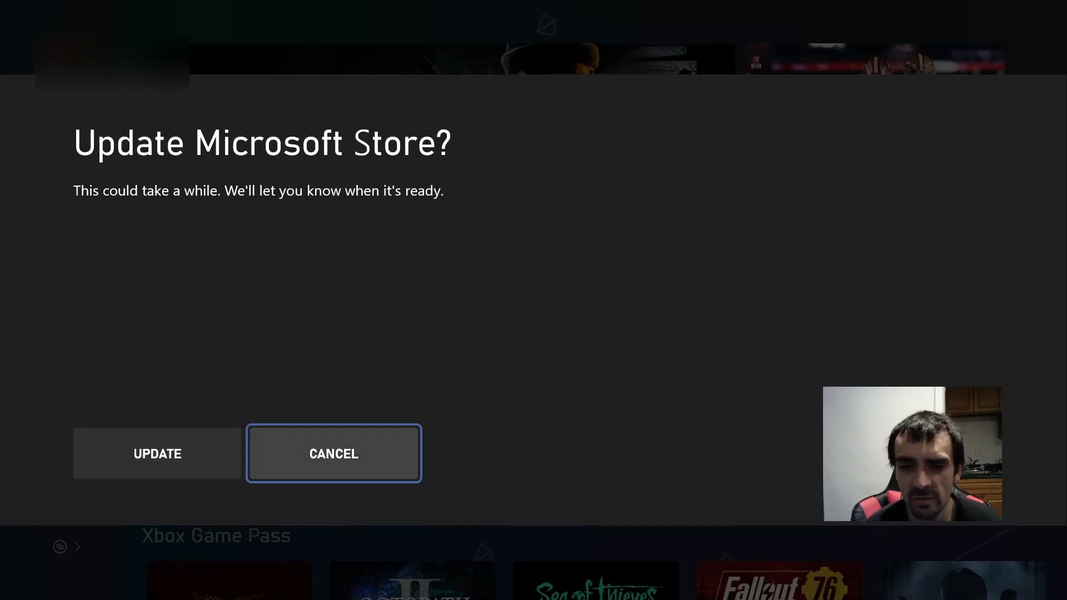
left_click(334, 453)
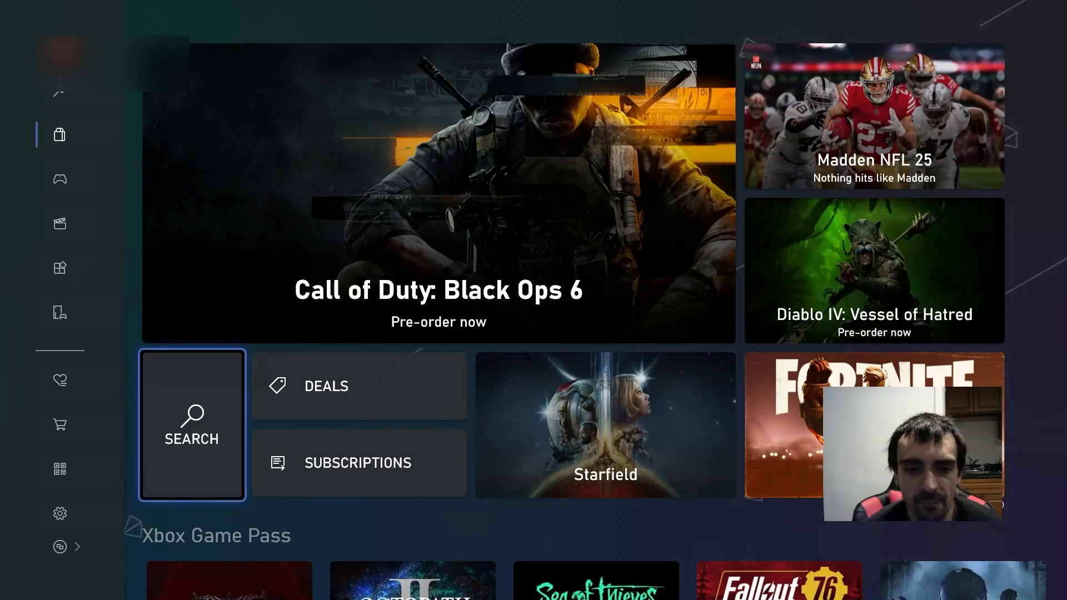
- Search the store for Notepad and open the Ikarago result
left_click(191, 424)
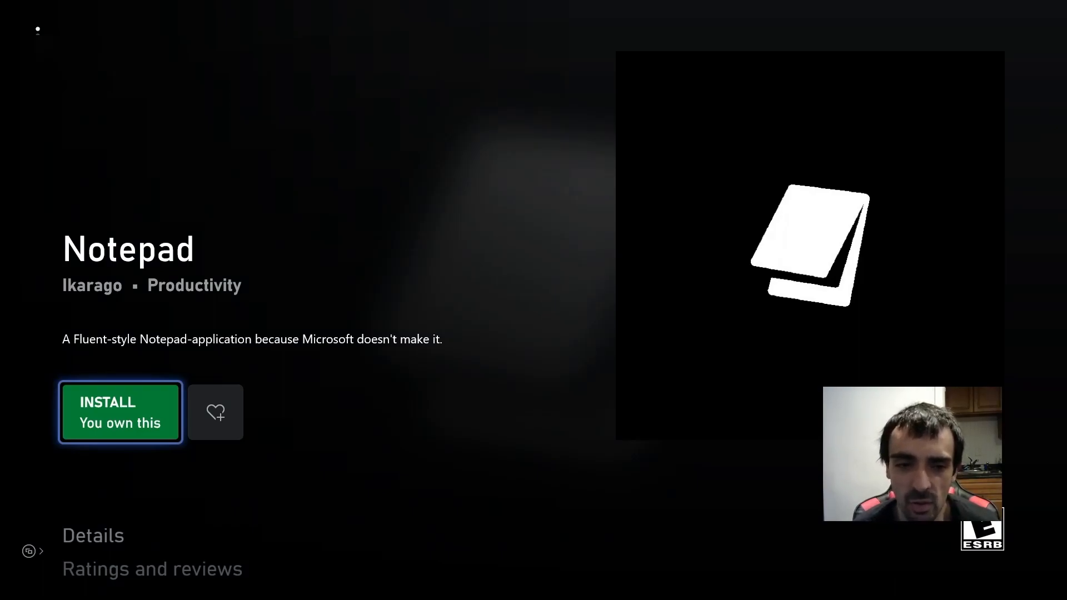
- Install Notepad and return Home to await 'Ready to start!'
left_click(120, 413)
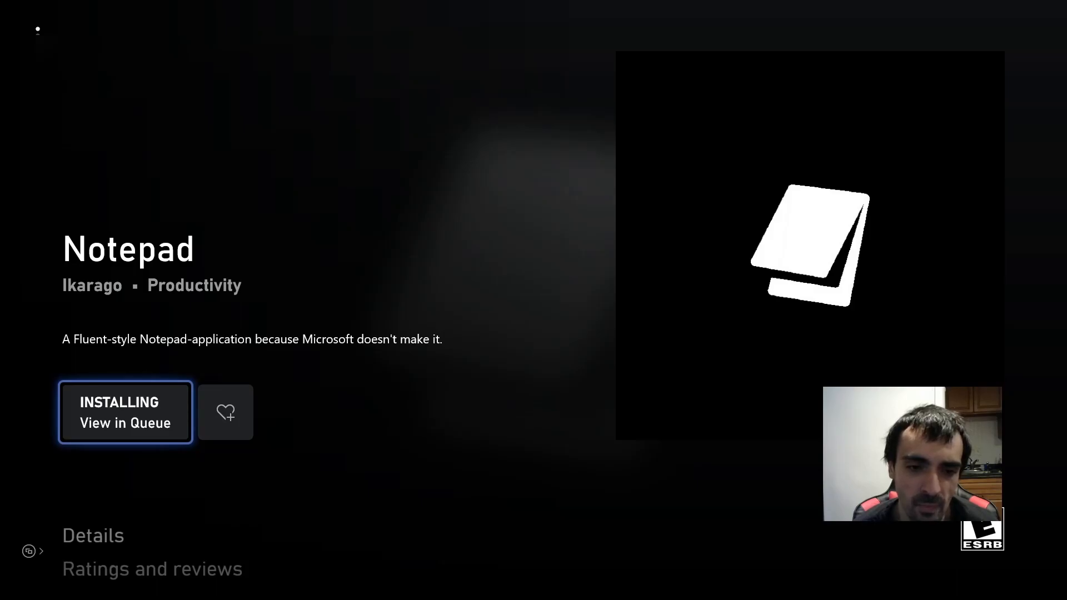
left_click(124, 412)
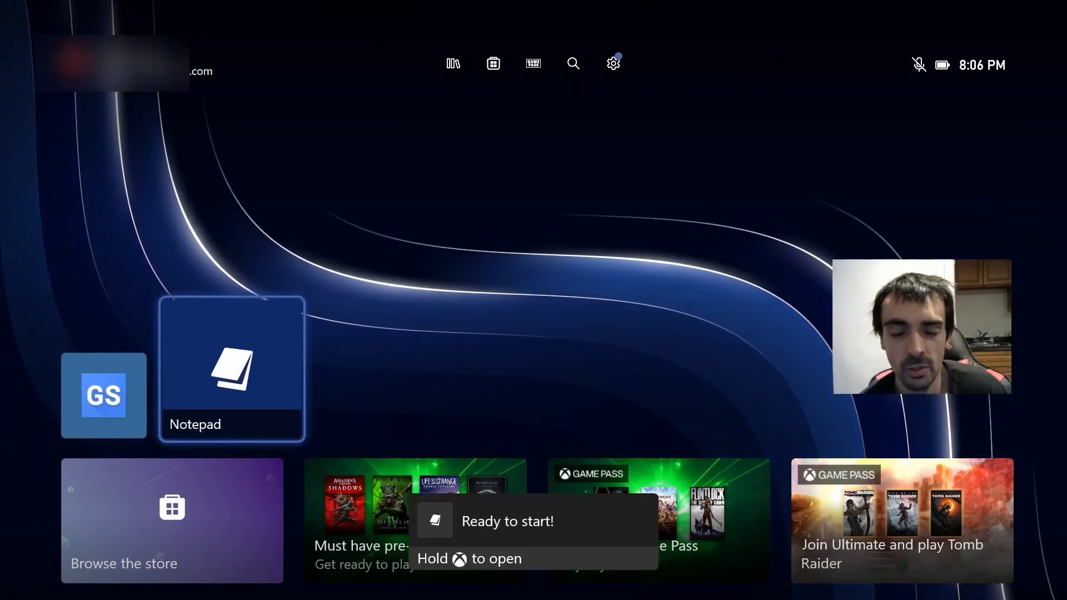
- Launch Notepad to an empty note, then hit the Xbox button
left_click(232, 374)
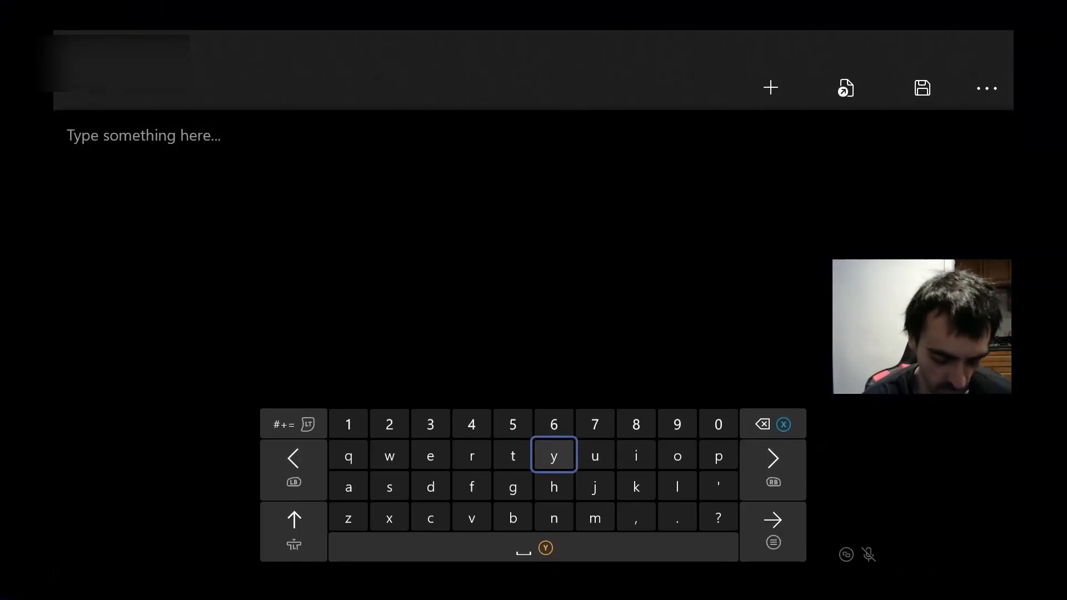
key("Xbox")
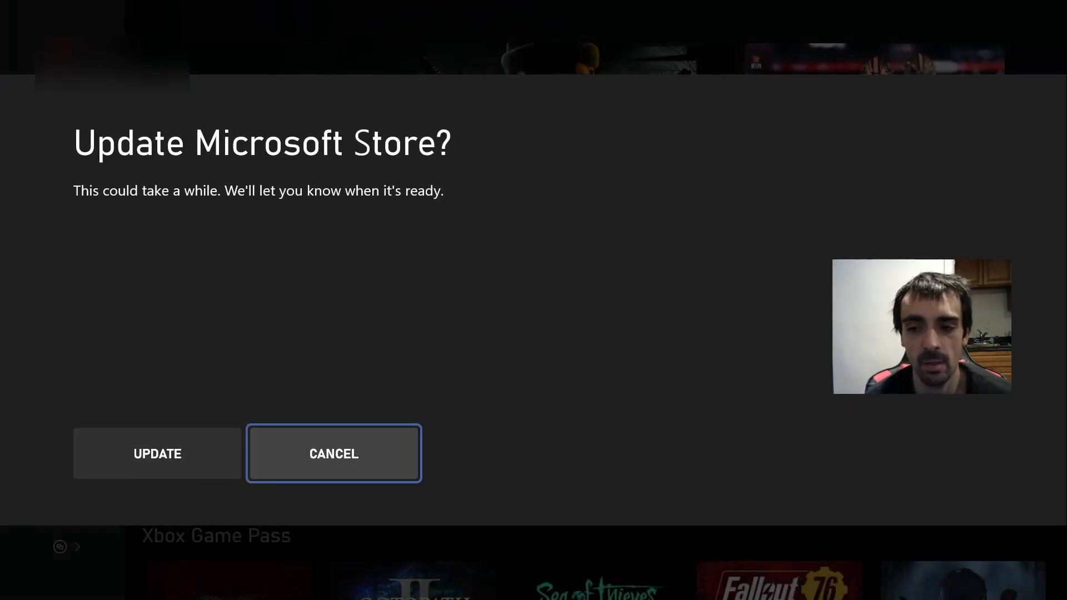
- Cancel the Microsoft Store update and search for Adv File Explorer to reach its KatyCorp listing
left_click(334, 454)
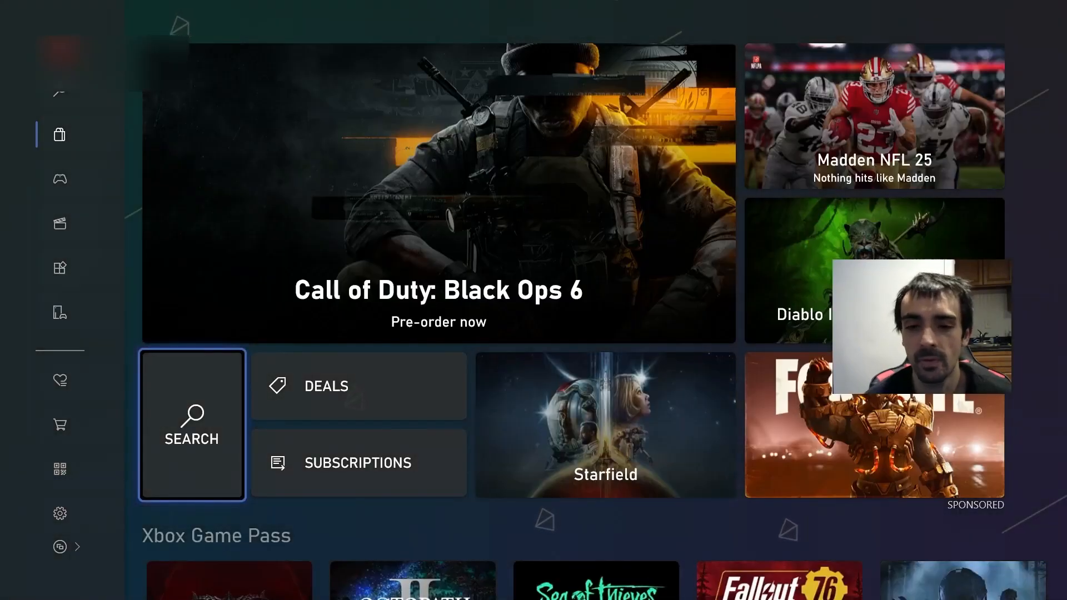
left_click(191, 425)
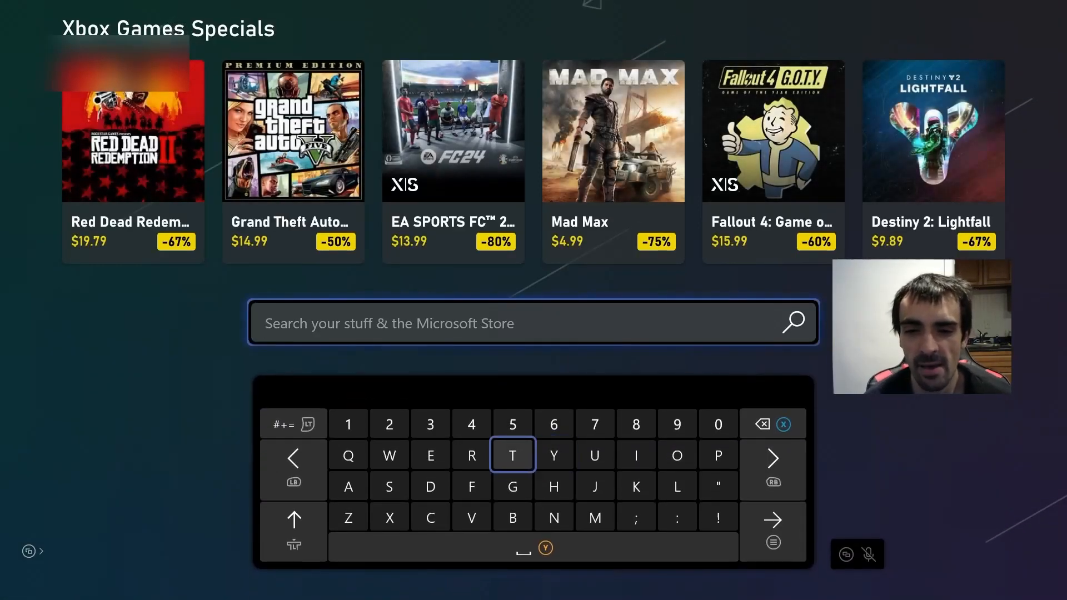
left_click(348, 486)
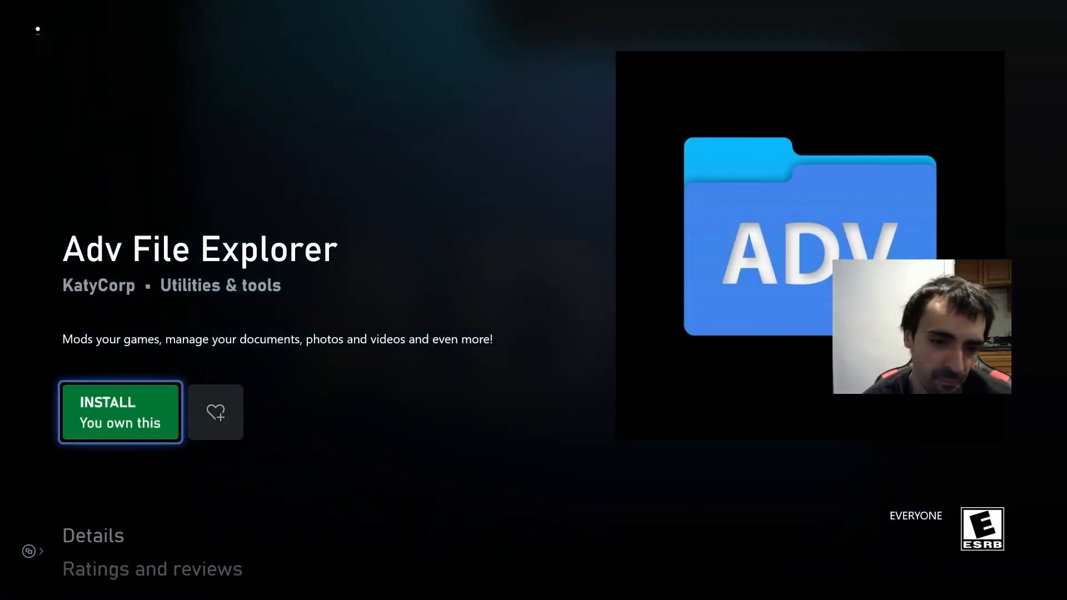
- Install Adv File Explorer from its store page and launch it to the version 2 welcome message
left_click(120, 413)
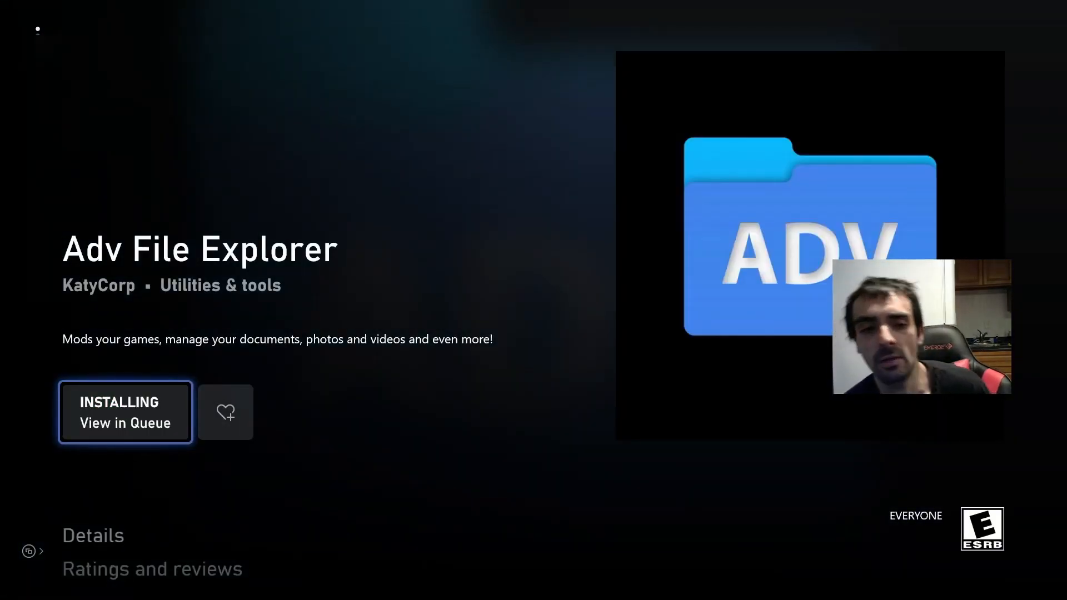
left_click(125, 412)
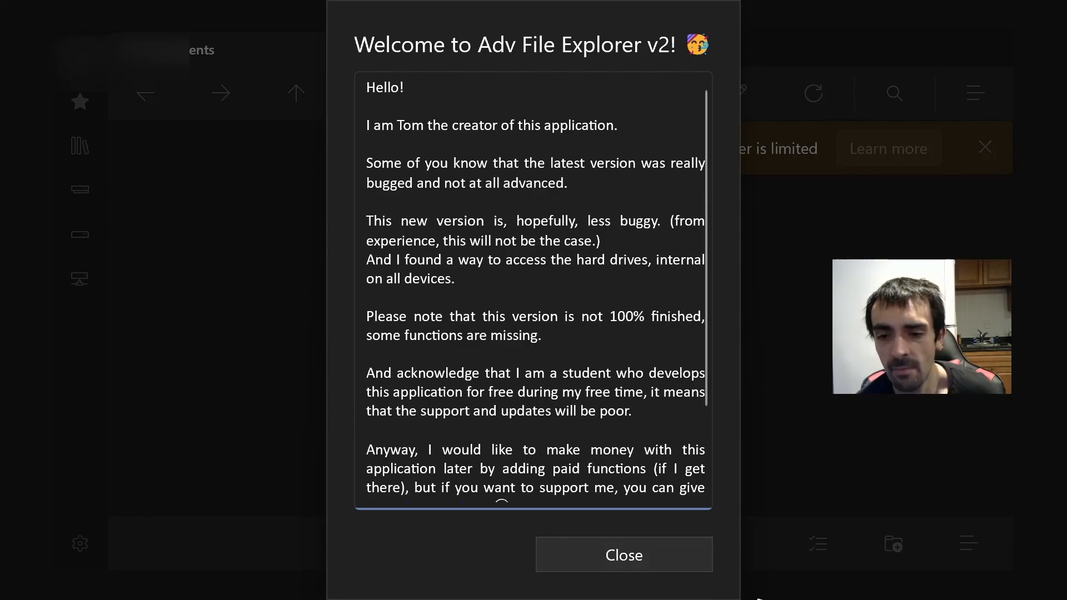
- Close the Adv File Explorer welcome dialog and return to the Xbox home screen
left_click(625, 555)
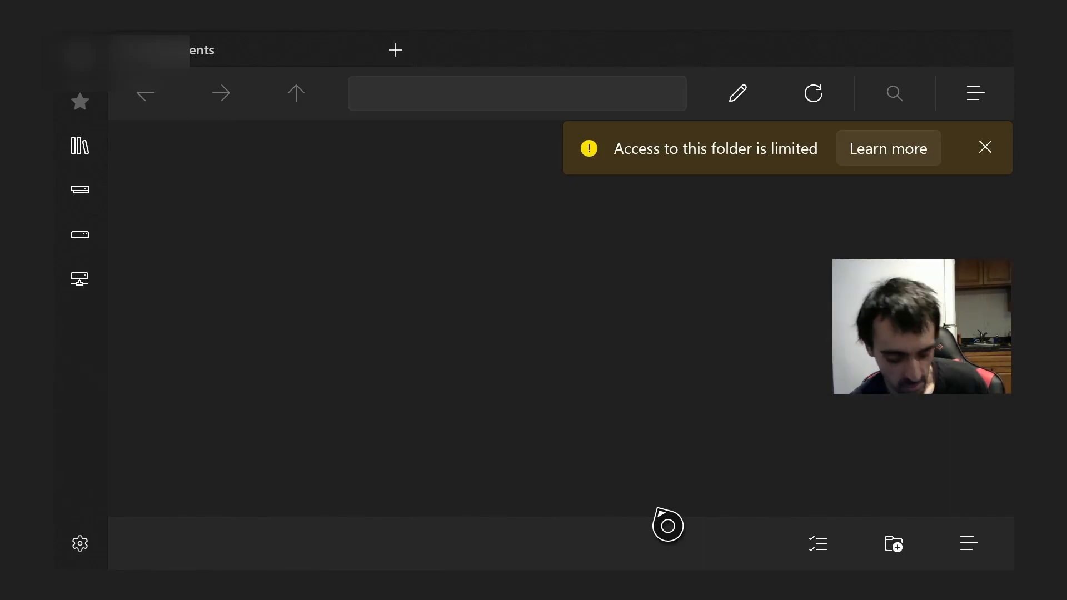
key("Xbox")
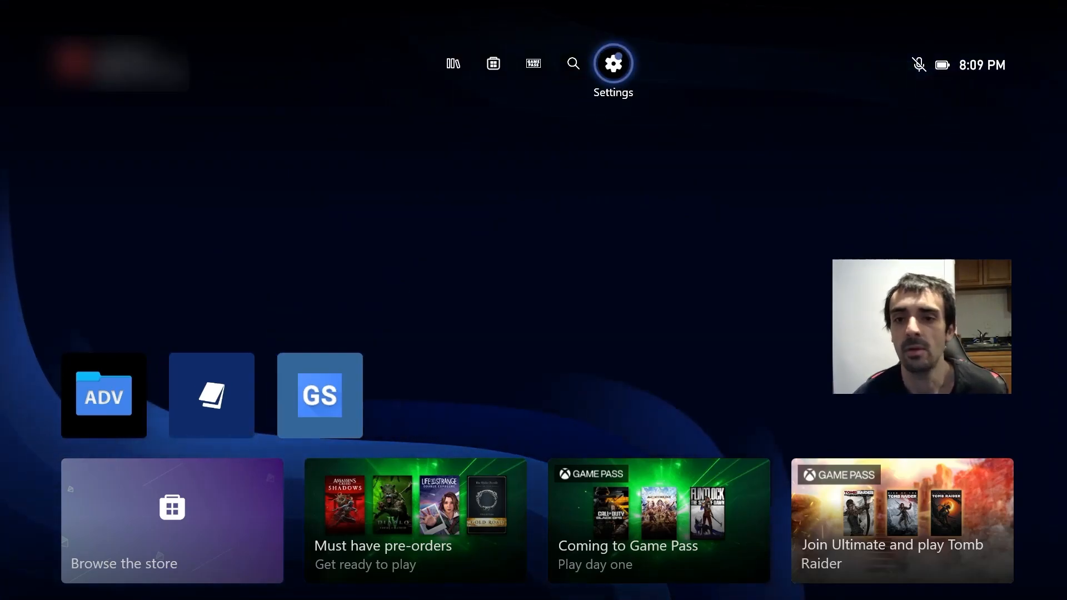
left_click(613, 62)
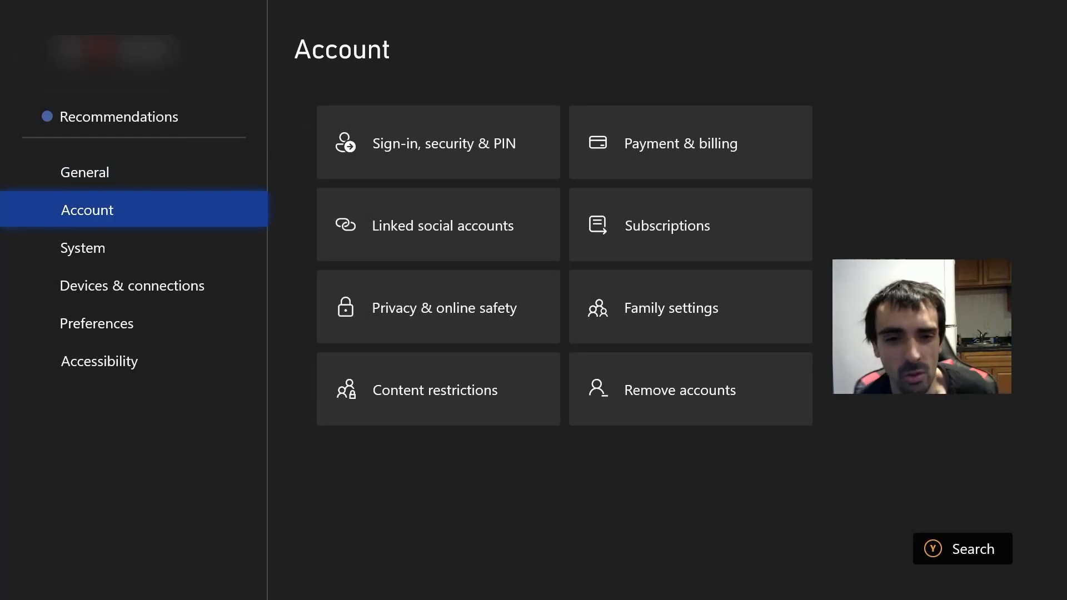
left_click(83, 247)
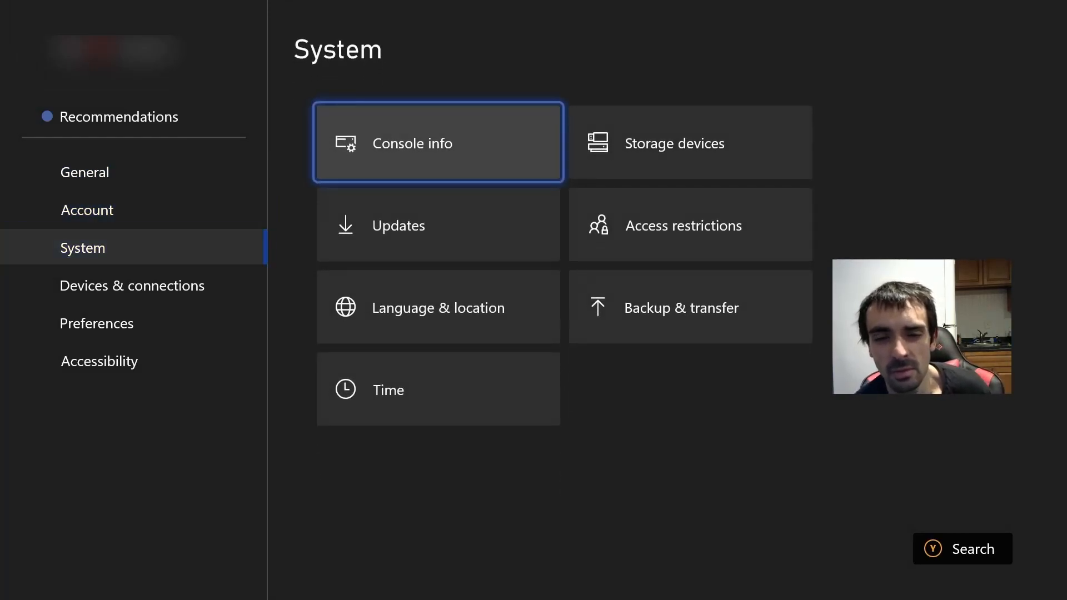
left_click(437, 142)
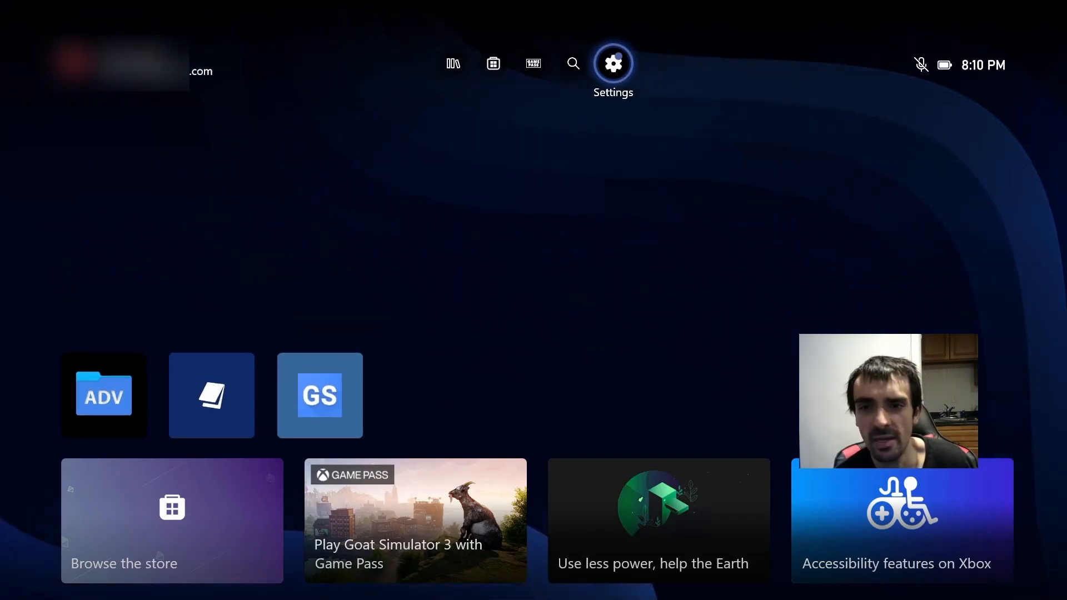
left_click(614, 62)
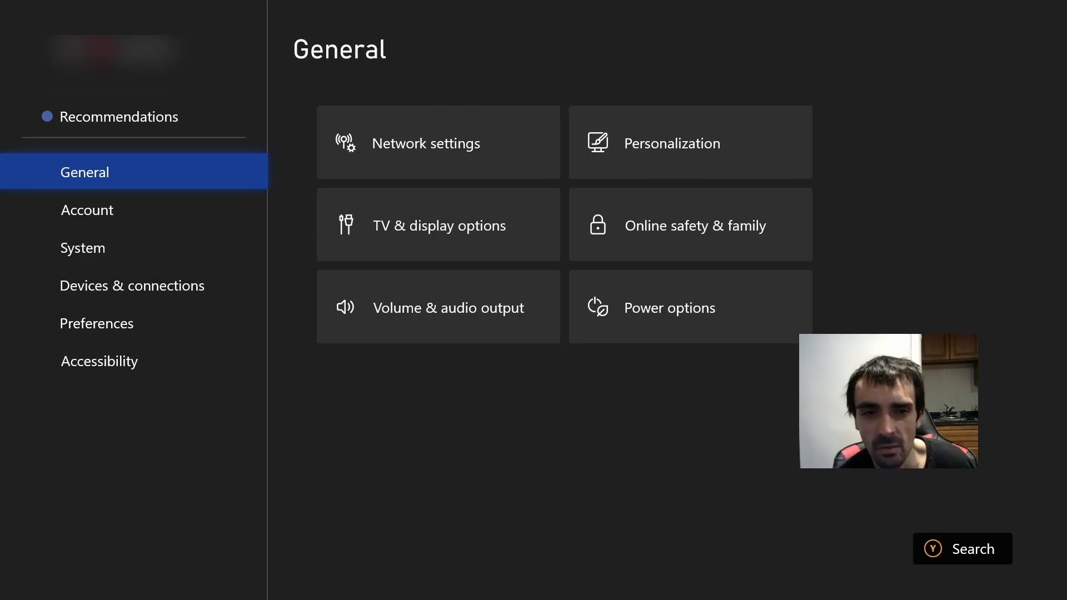
left_click(87, 210)
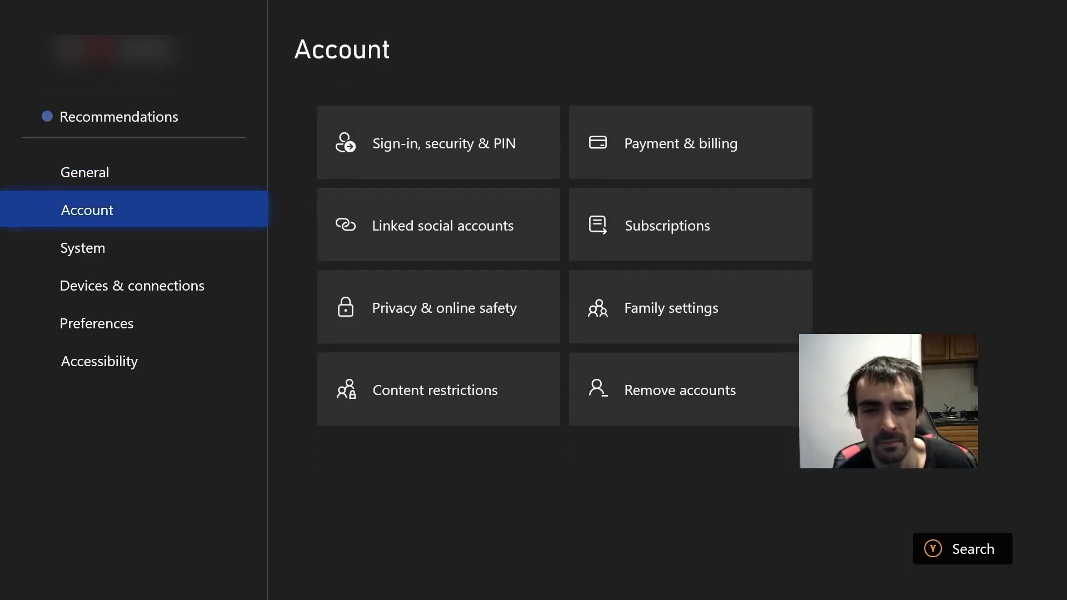
left_click(83, 248)
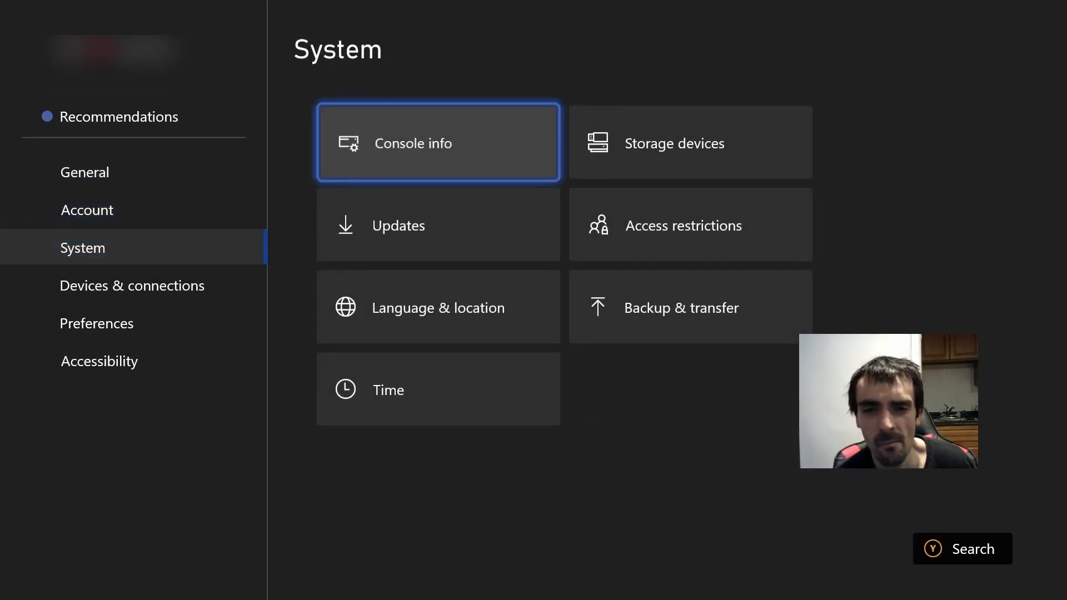
left_click(436, 142)
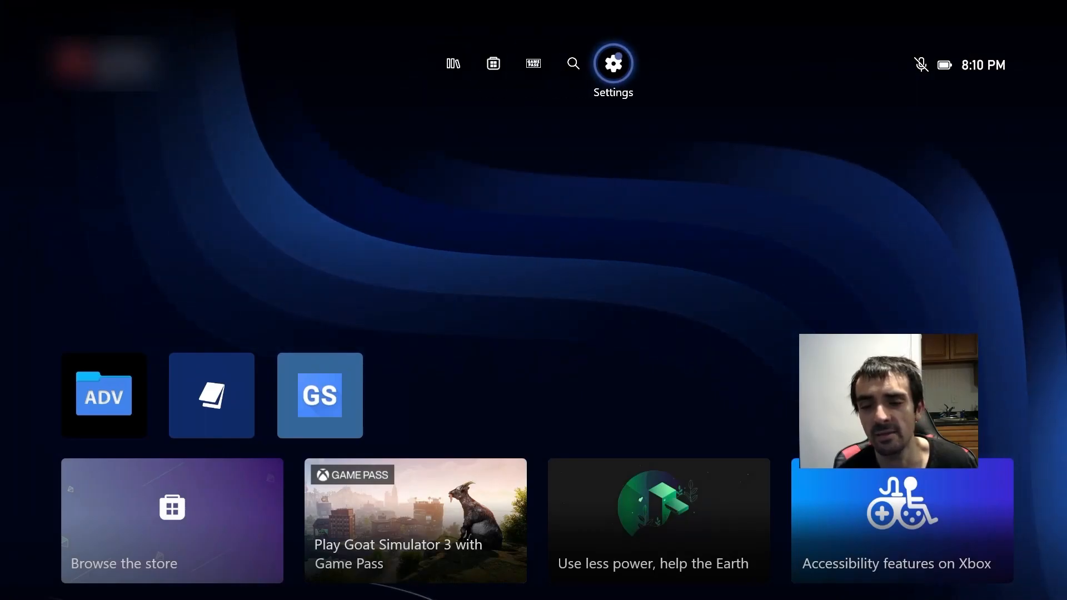
- Reach DNS settings via Settings > Network > Advanced settings and choose Manual entry
left_click(613, 63)
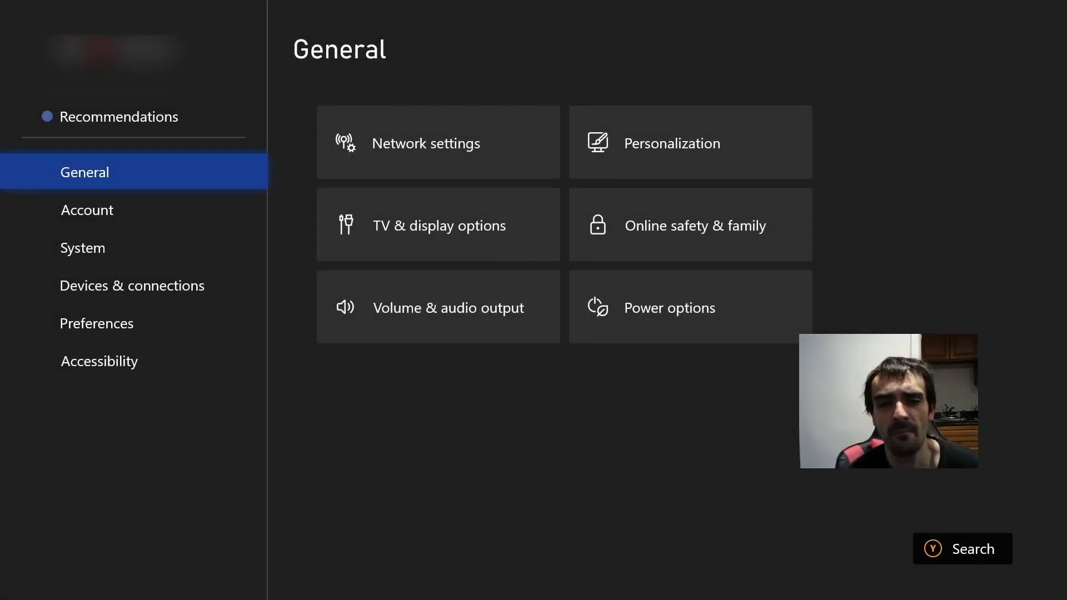
left_click(425, 142)
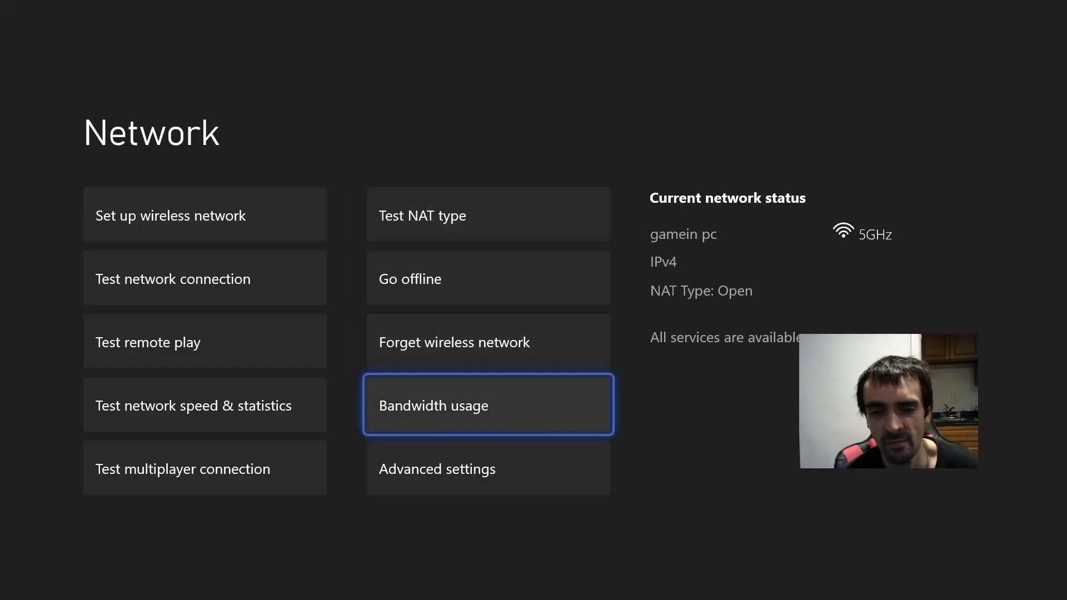
left_click(438, 469)
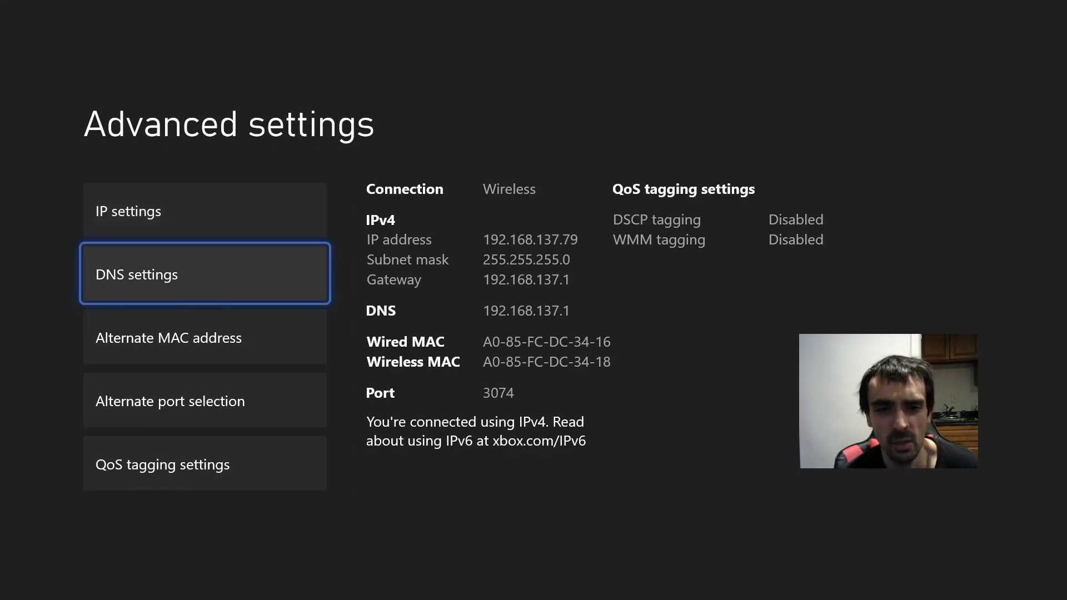
left_click(205, 273)
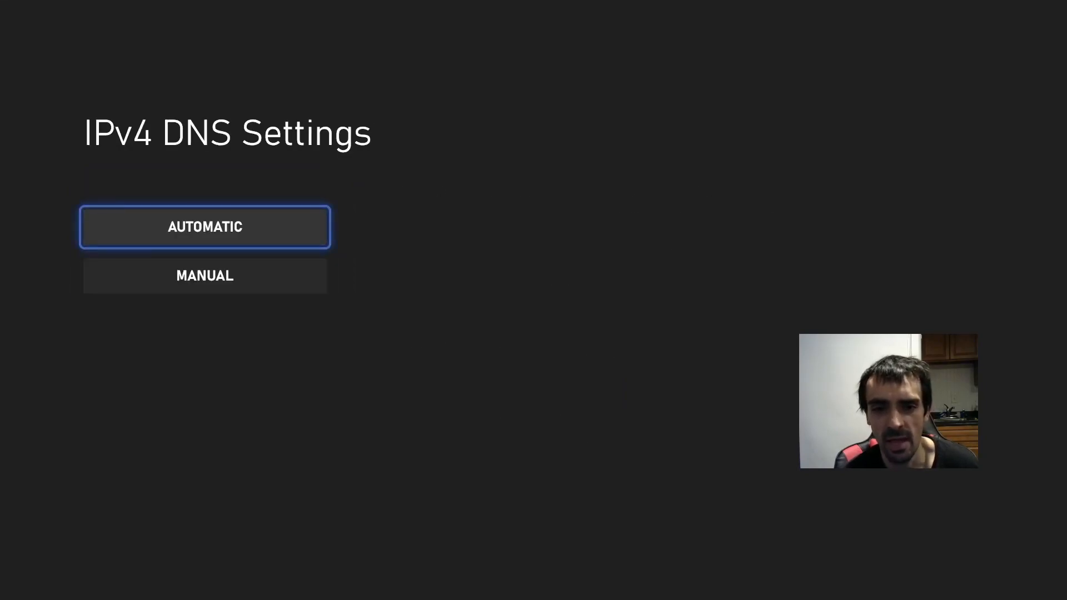
left_click(205, 276)
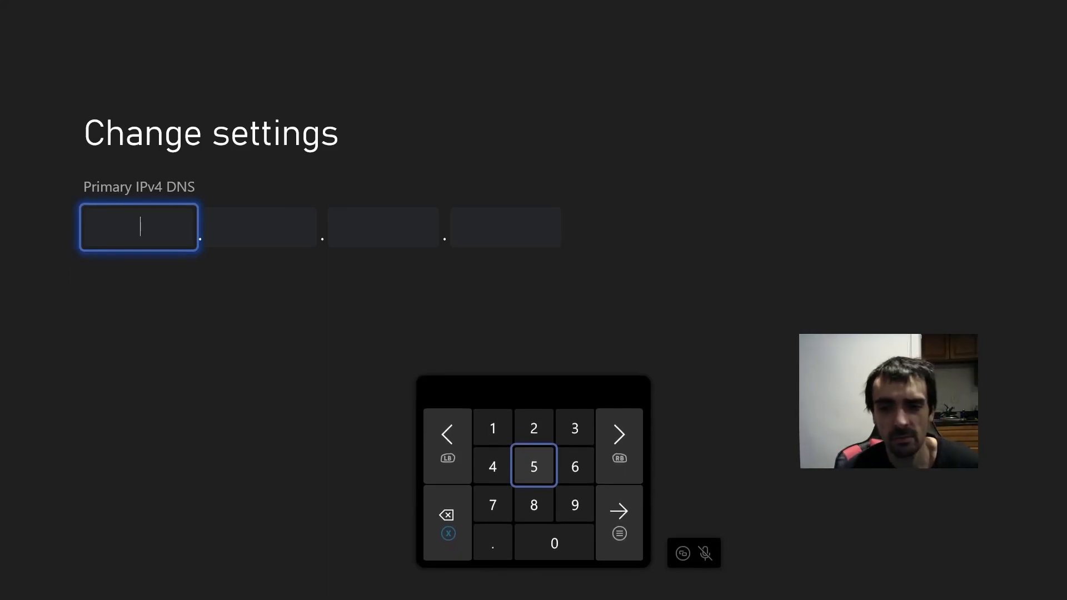
- Enter 127.0.0.1 as the primary DNS and begin the secondary DNS with 127
left_click(492, 427)
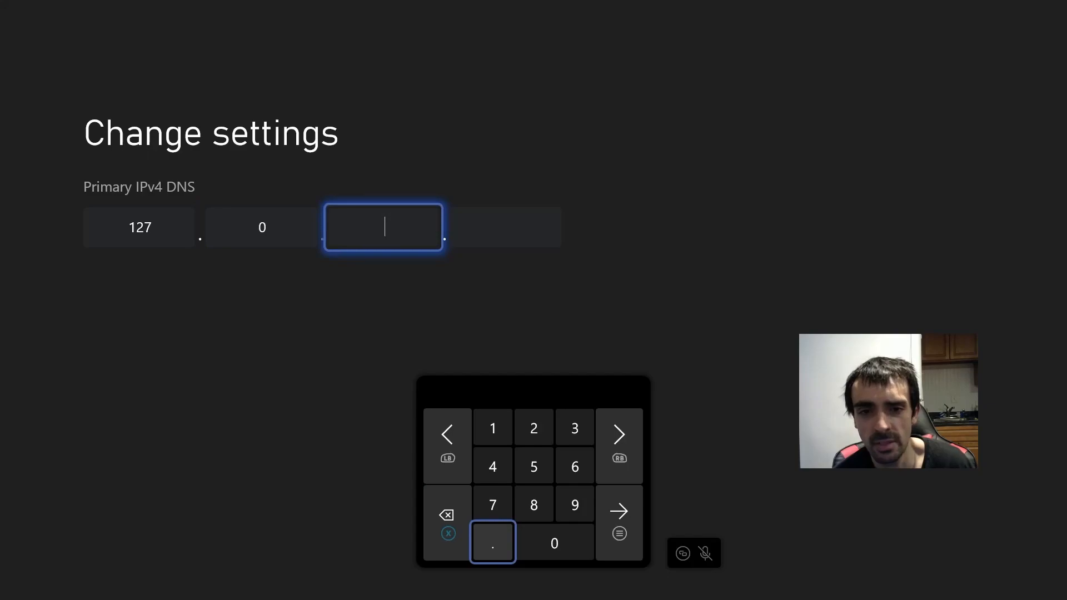
left_click(553, 543)
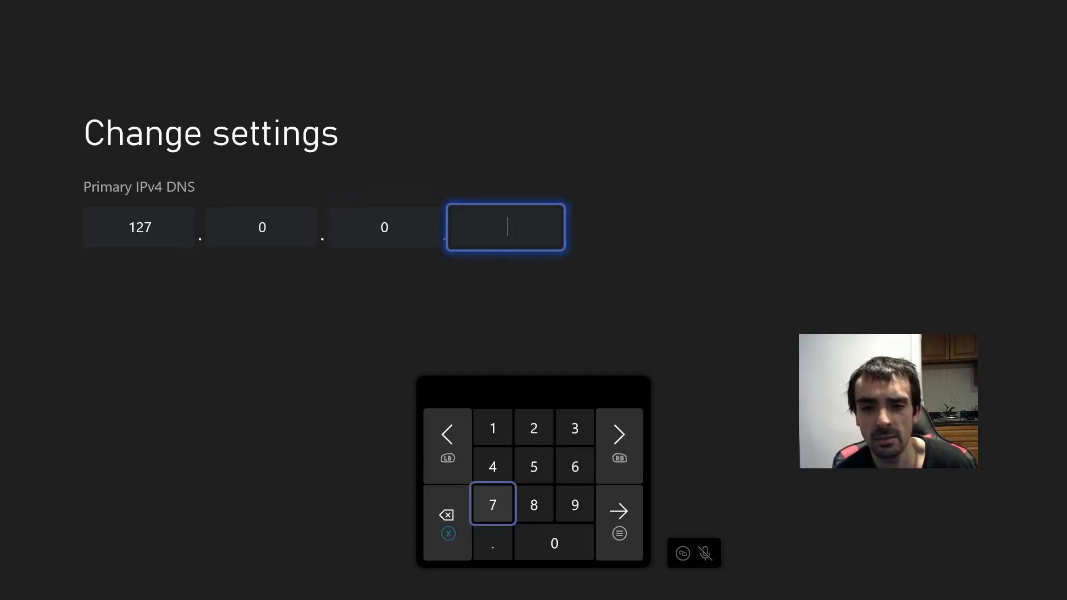
left_click(492, 427)
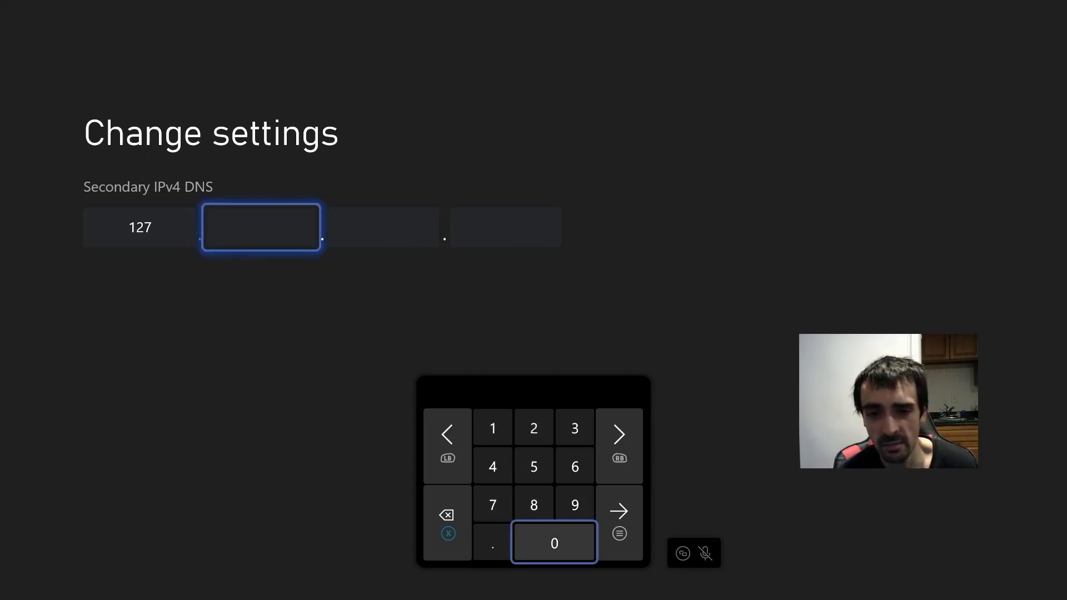
- Continue the secondary DNS to 127.0 on the keypad, then return to the home screen
left_click(553, 543)
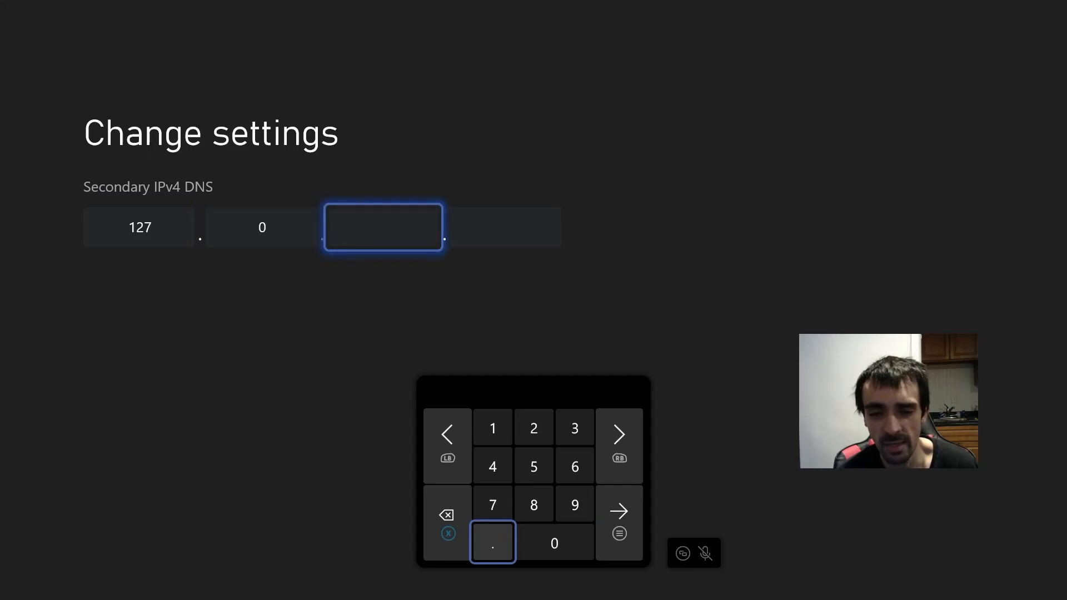
left_click(554, 544)
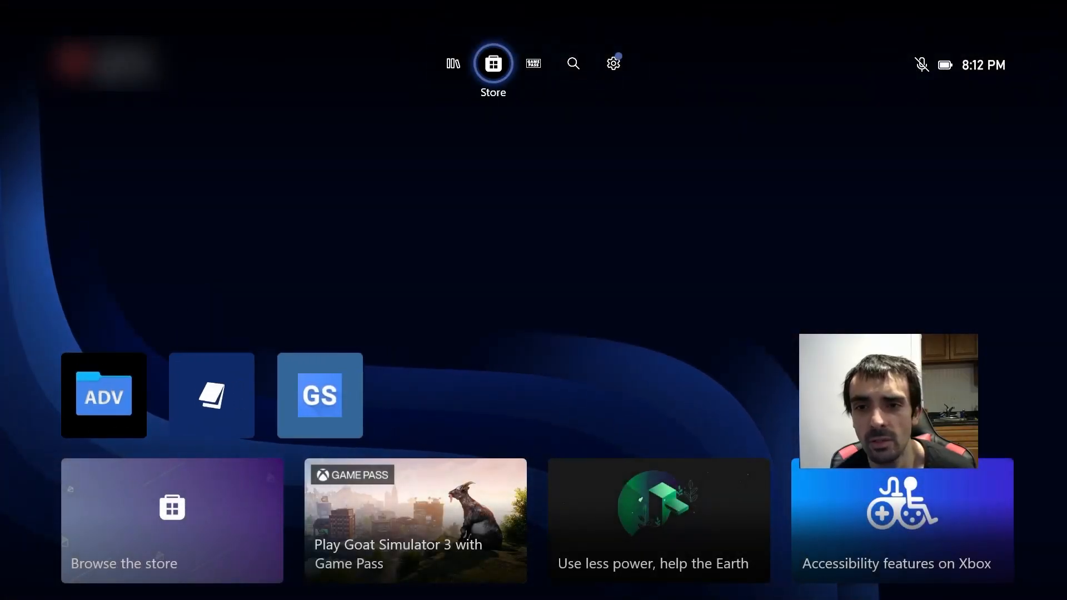
- Go offline from Settings > General > Network settings, leaving NAT status refreshing
left_click(611, 62)
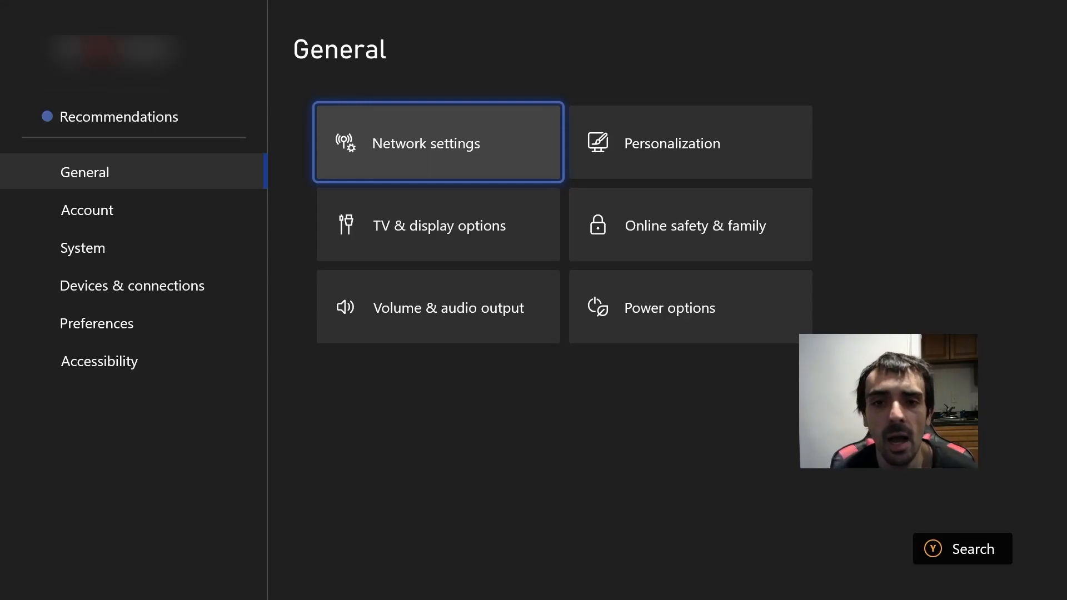
left_click(87, 210)
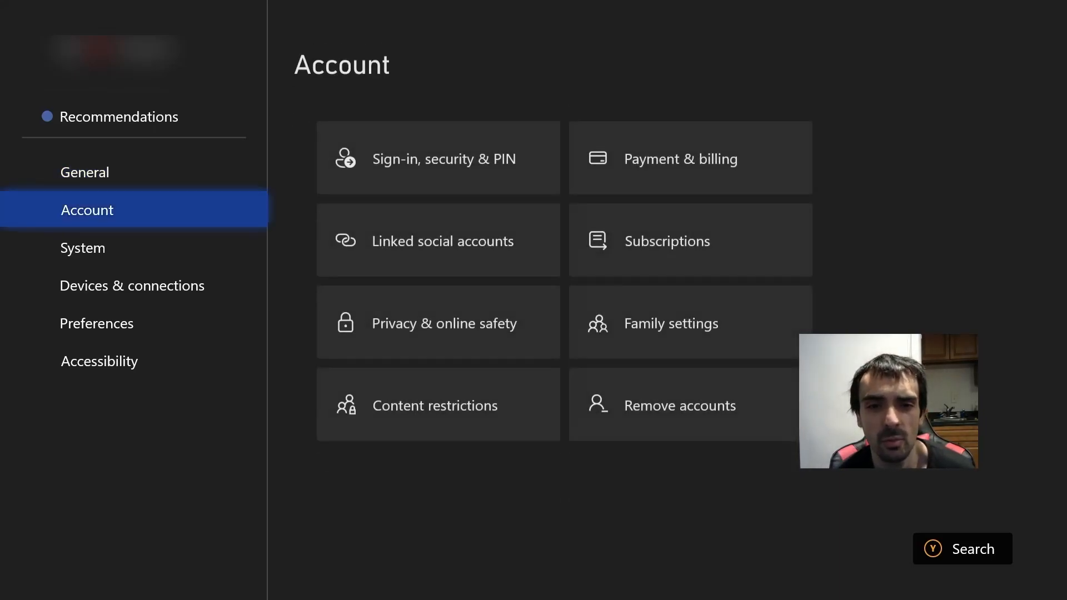
left_click(84, 171)
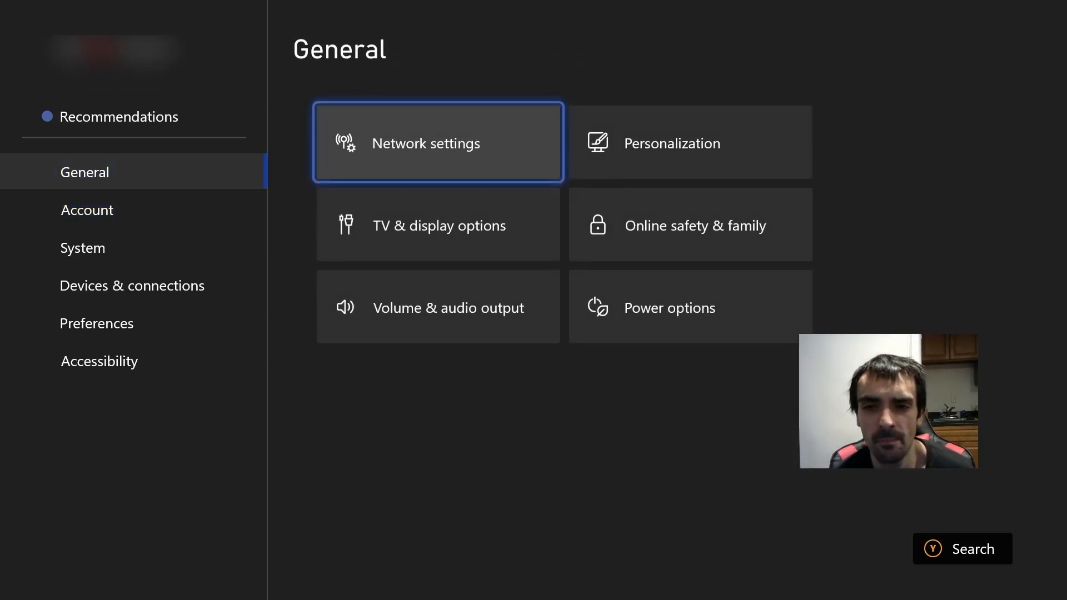
left_click(435, 142)
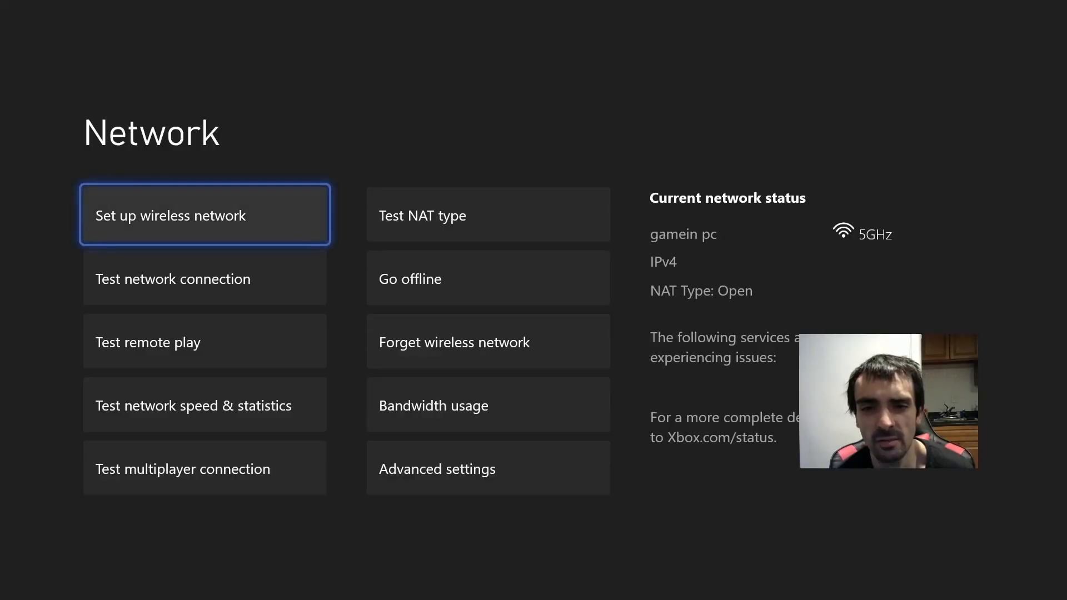
left_click(488, 278)
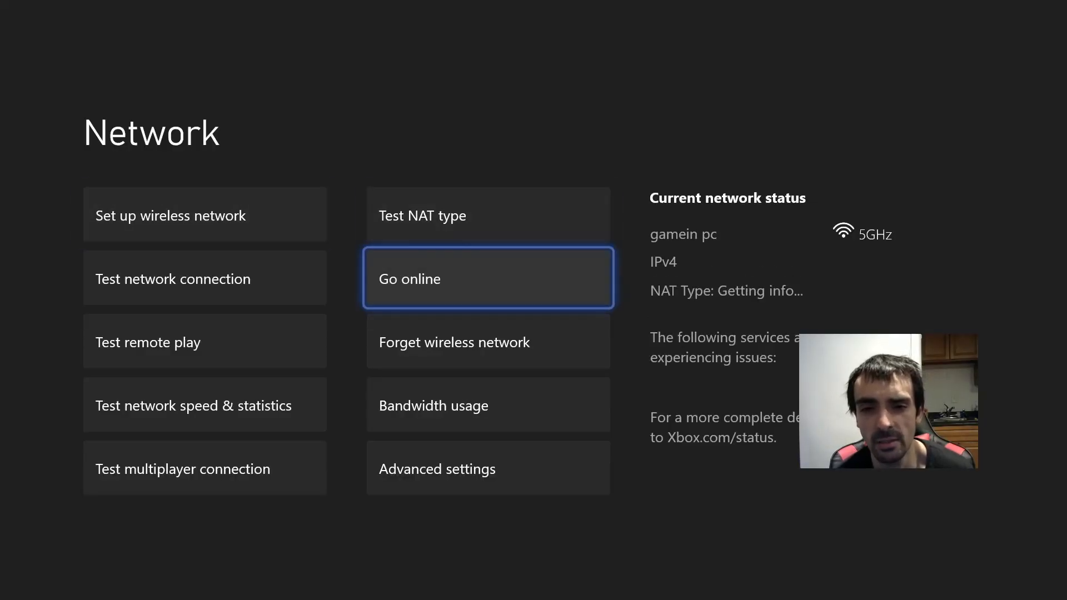